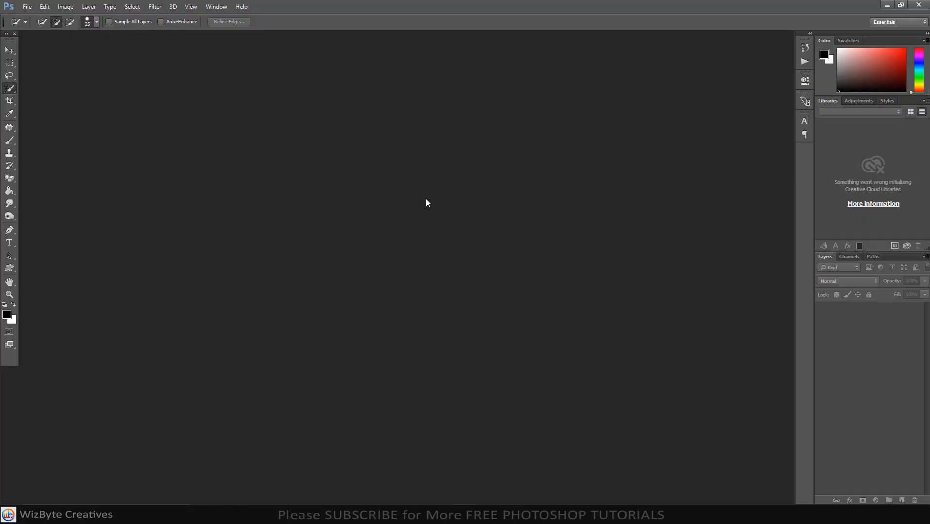
Open Model.jpg, the photo of the woman sitting in the grass under a tree.
{"action": "key", "text": "ctrl+o"}
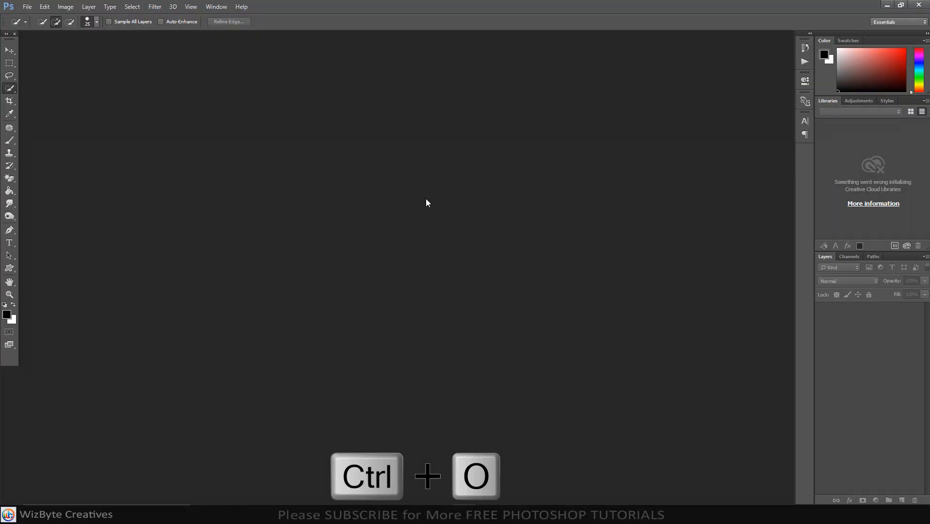
{"action": "key", "text": "ctrl+o"}
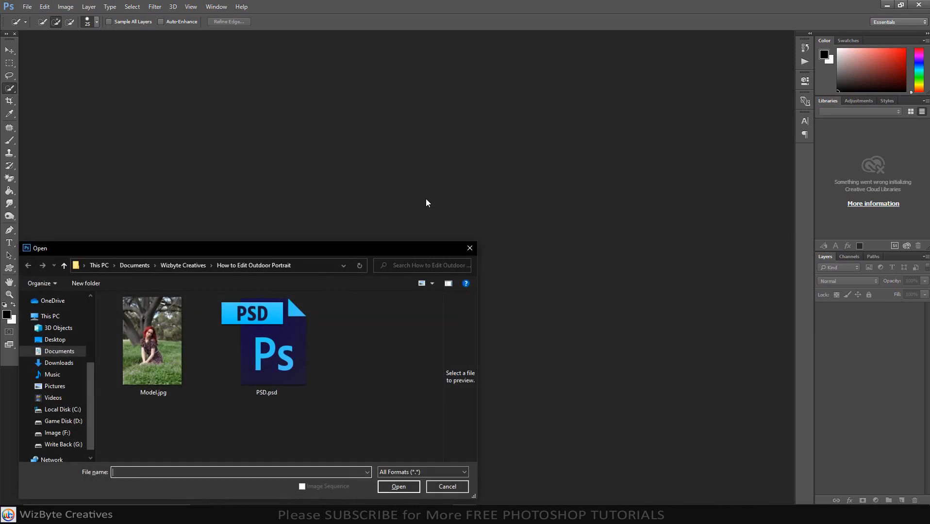
{"action": "left_click", "coordinate": [153, 340]}
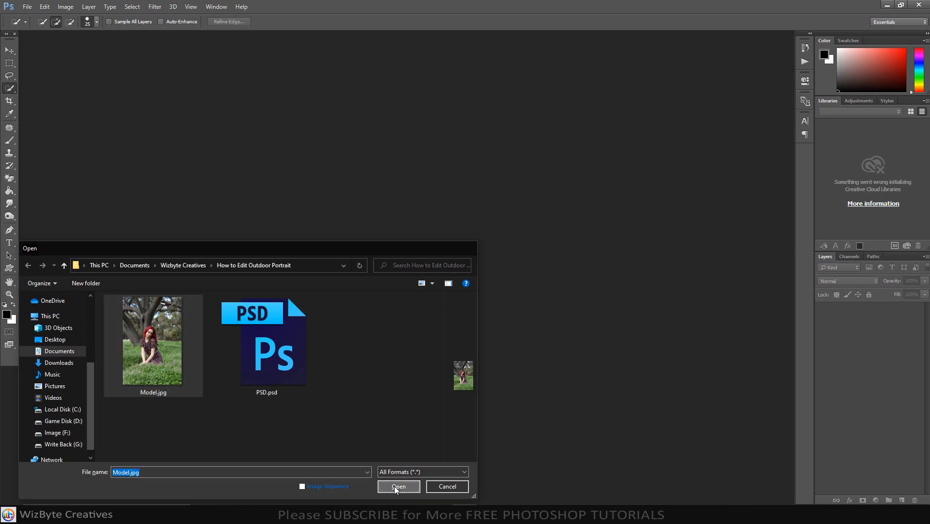
{"action": "left_click", "coordinate": [398, 486]}
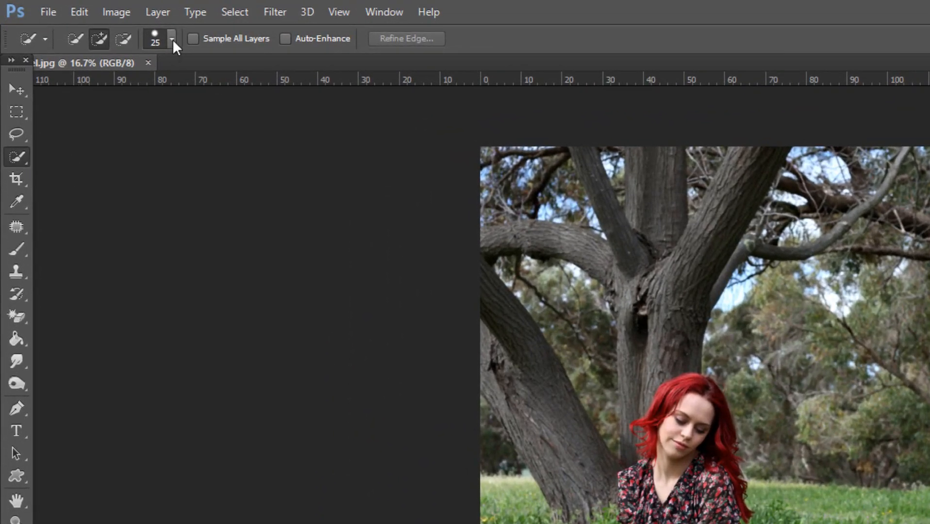
Paint a Quick Selection over the woman, shrinking the brush size with [.
{"action": "left_click", "coordinate": [172, 38]}
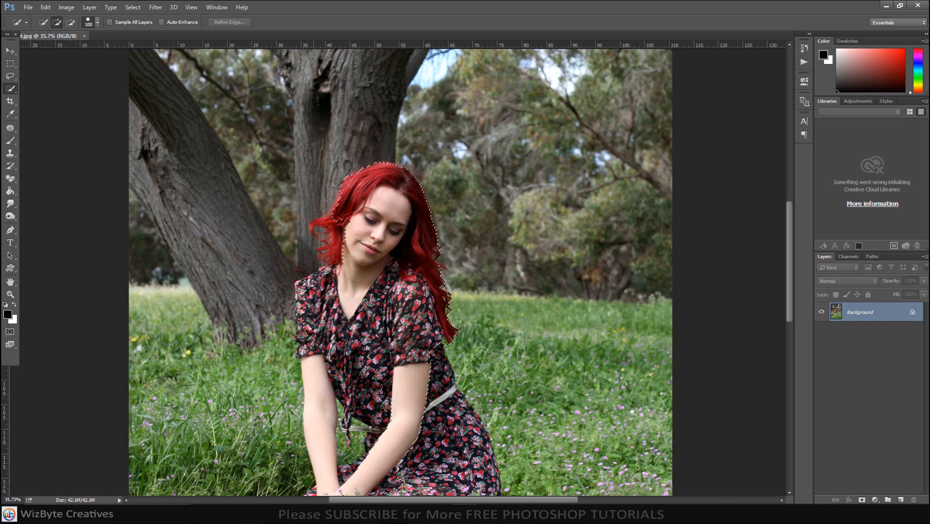
{"action": "scroll", "scroll_direction": "down", "scroll_amount": 3}
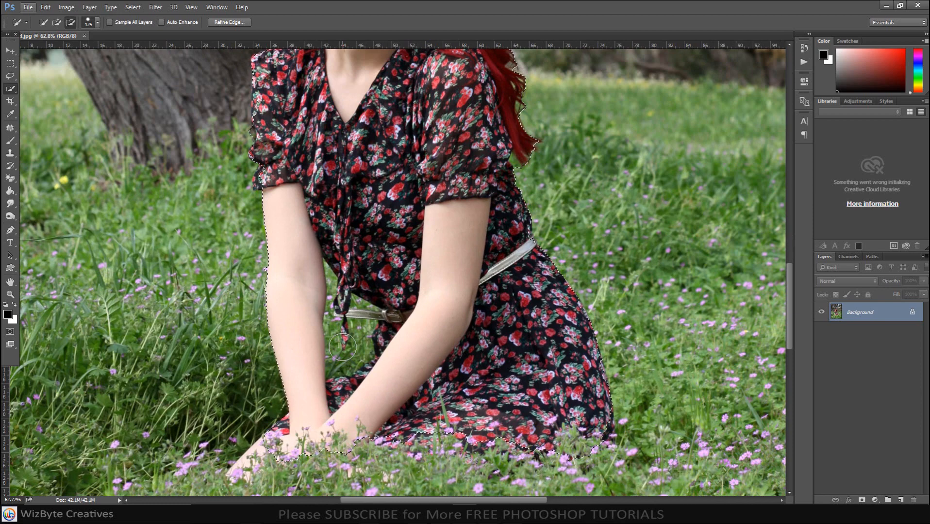
{"action": "key", "text": "["}
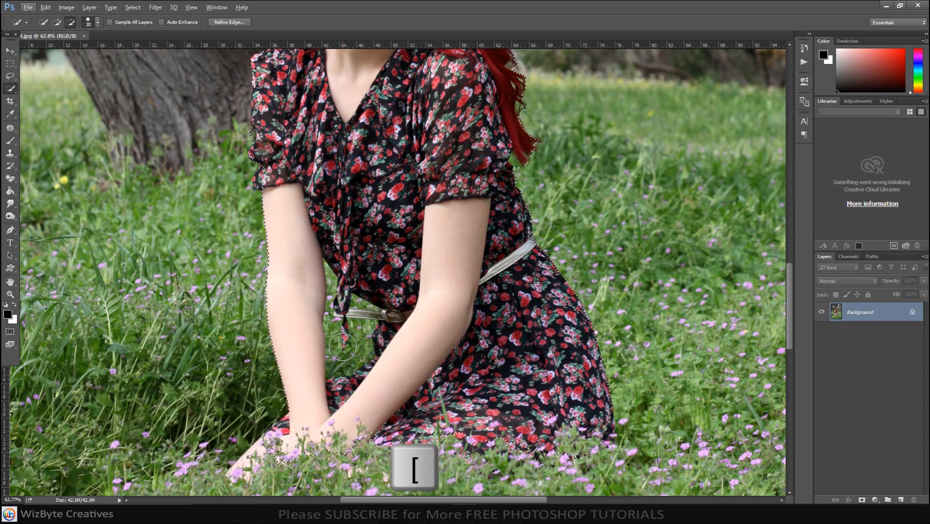
{"action": "key", "text": "["}
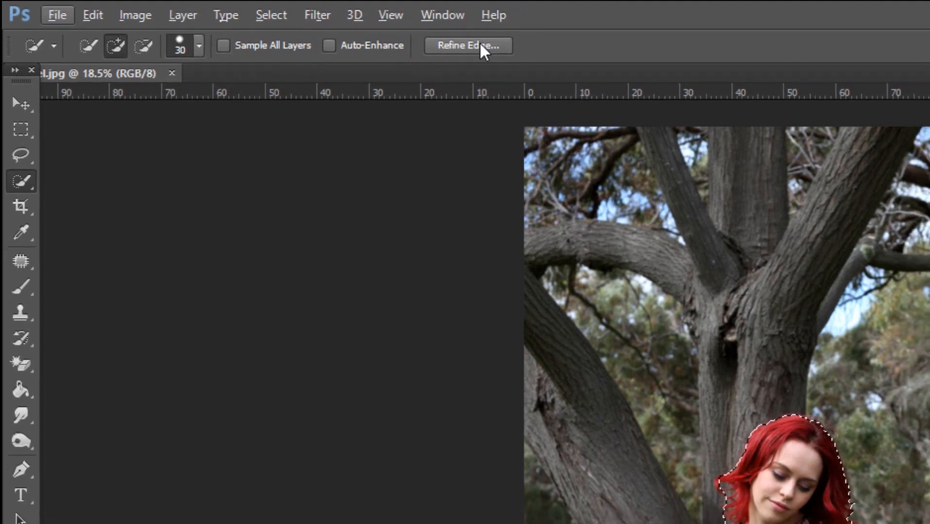
Refine the selection edge with Decontaminate Colors, outputting to a new masked layer.
{"action": "left_click", "coordinate": [468, 45]}
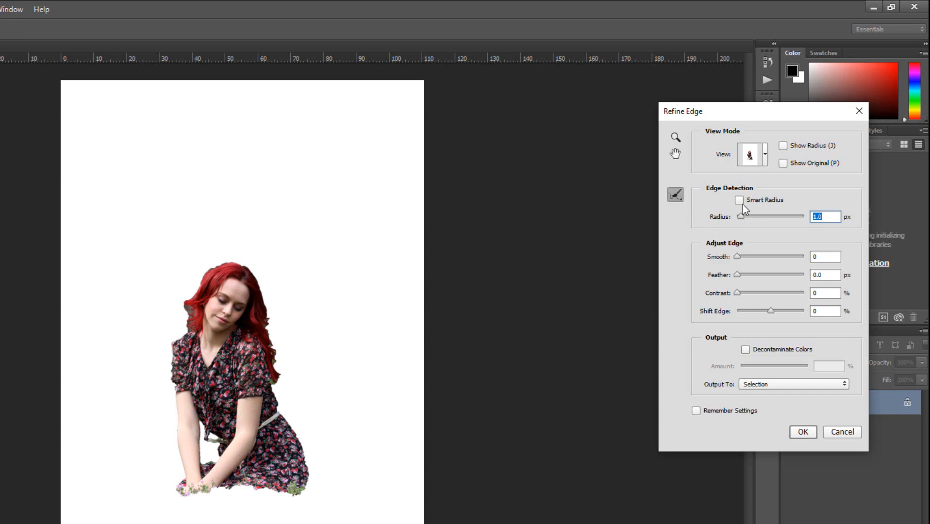
{"action": "key", "text": "]"}
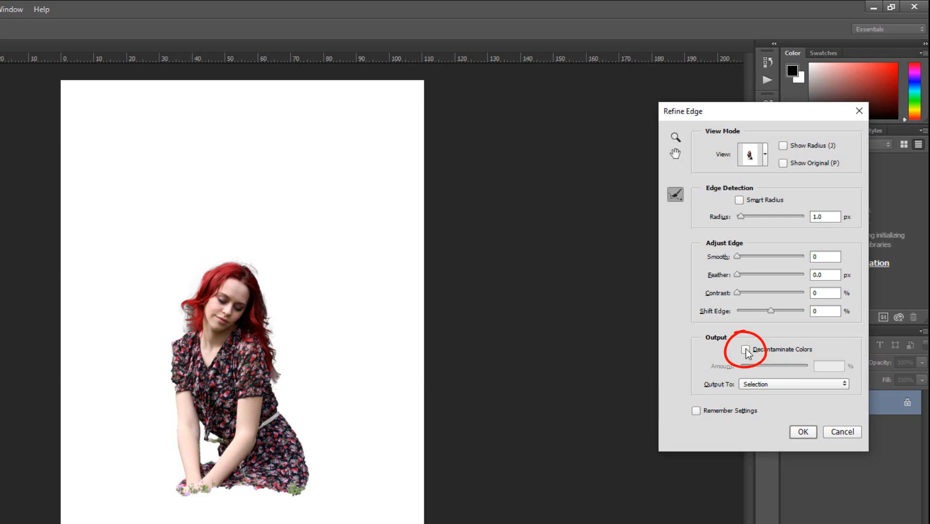
{"action": "left_click", "coordinate": [746, 350]}
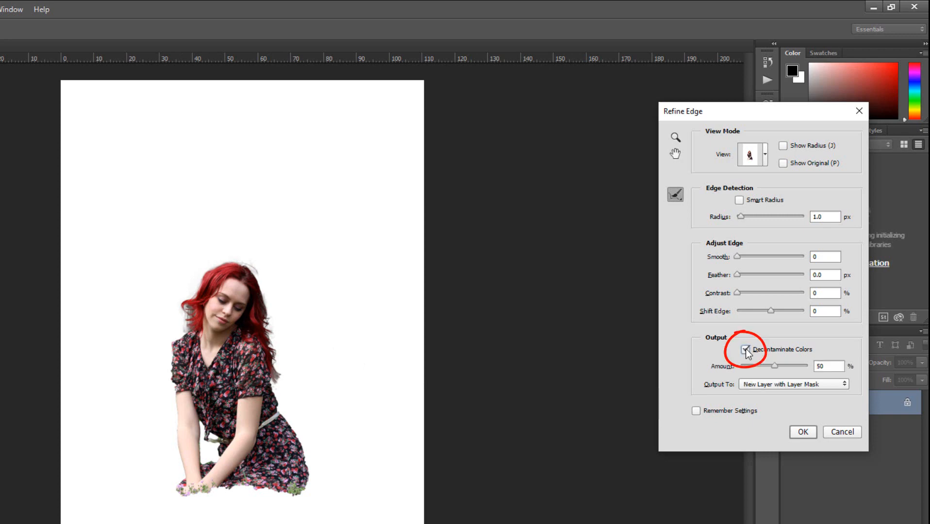
{"action": "left_click", "coordinate": [748, 349]}
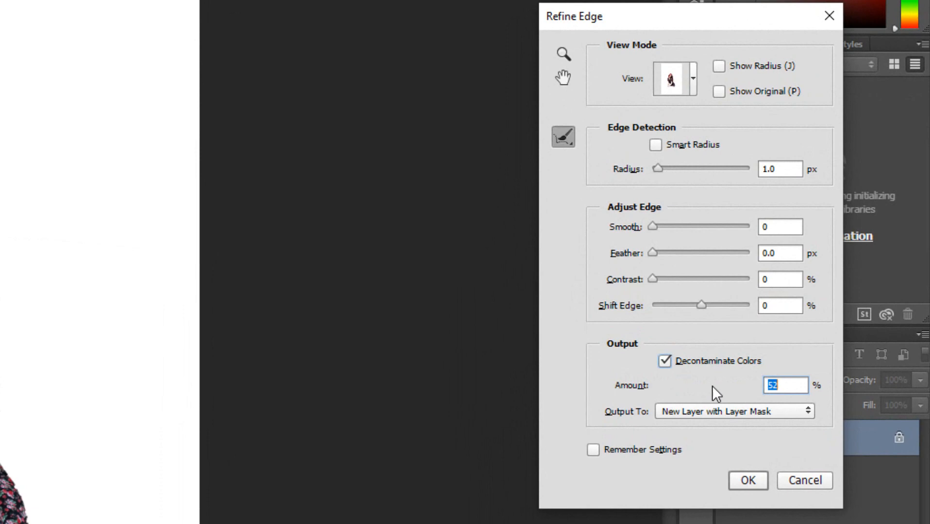
{"action": "left_click", "coordinate": [747, 480]}
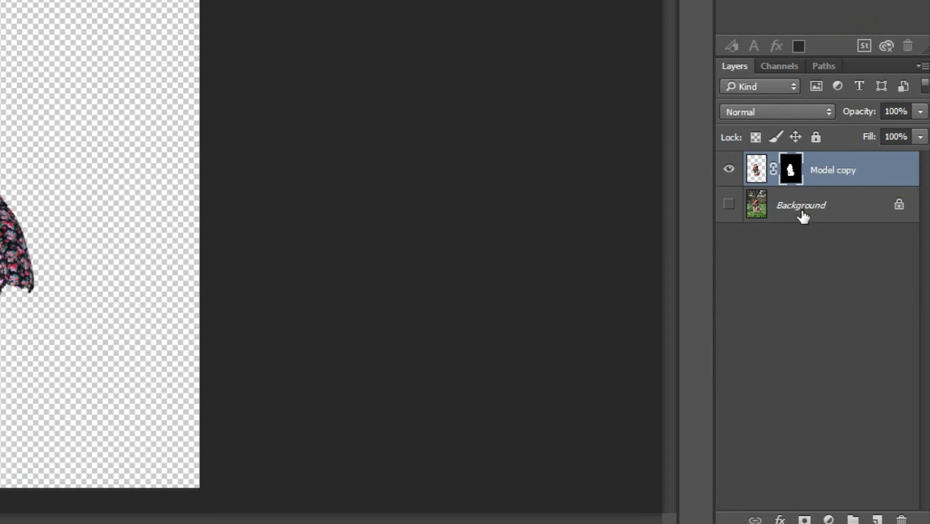
Duplicate the Background layer and make Background copy visible.
{"action": "left_click", "coordinate": [802, 205]}
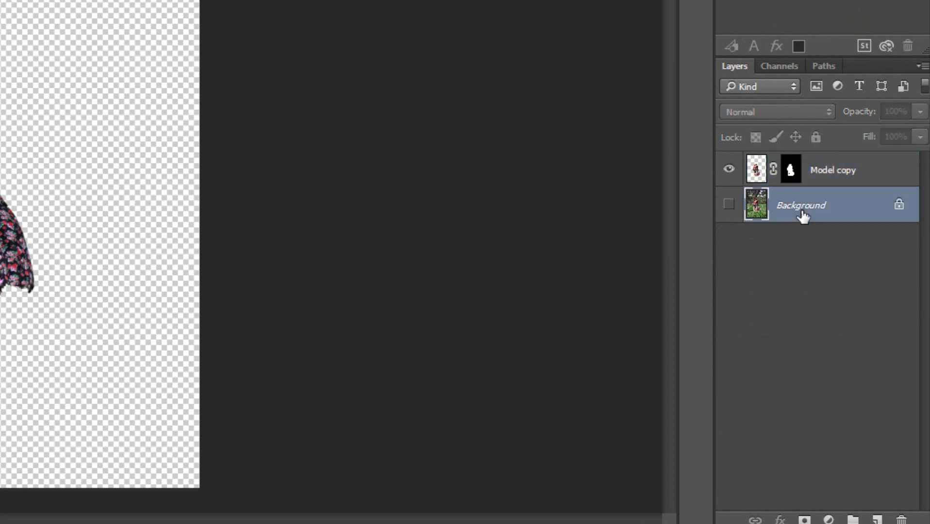
{"action": "key", "text": "ctrl+j"}
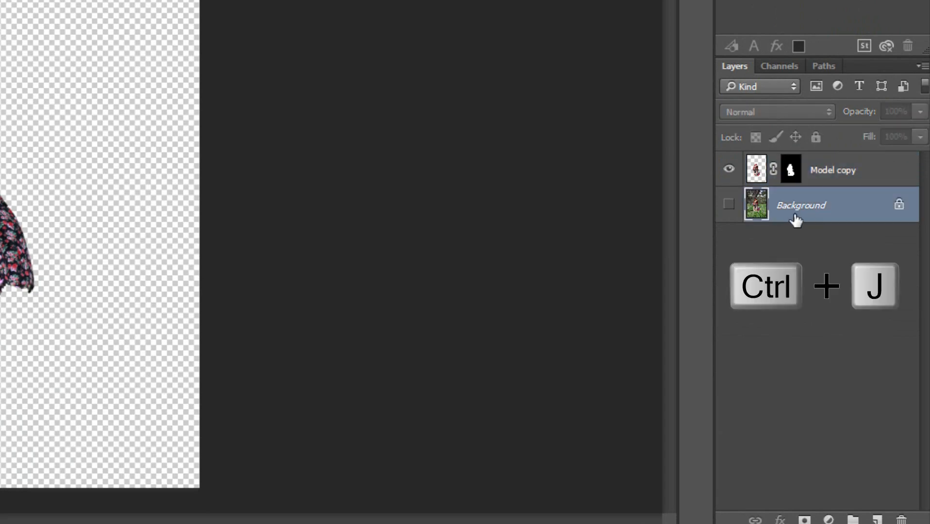
{"action": "key", "text": "ctrl+j"}
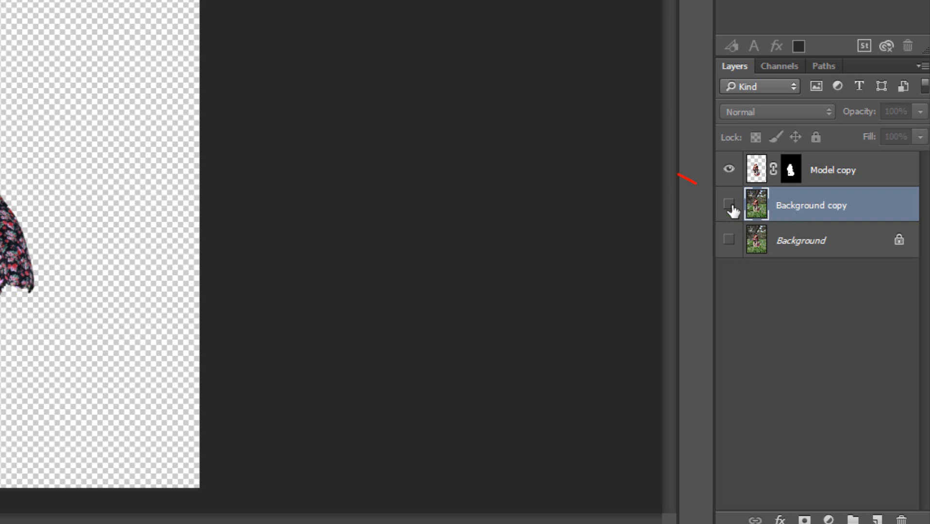
{"action": "left_click", "coordinate": [729, 204]}
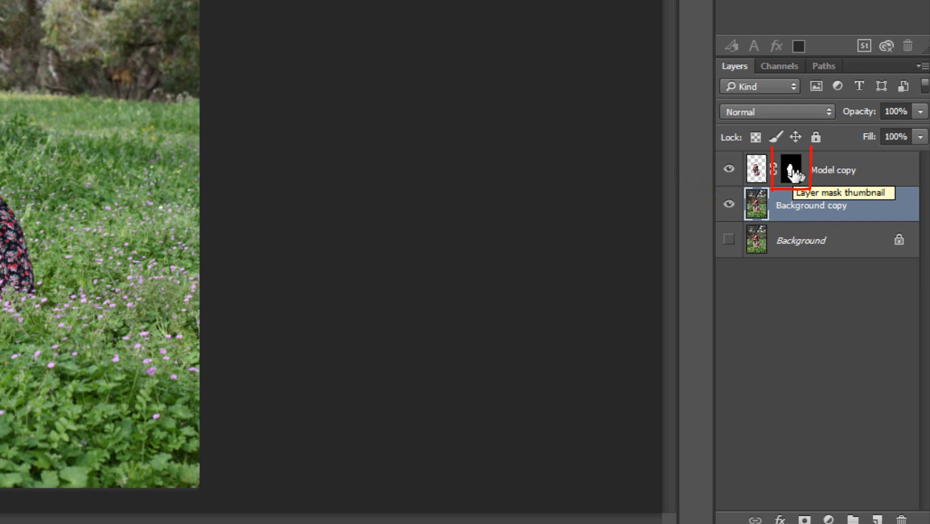
Load the Model copy layer mask as a selection with Add Mask To Selection.
{"action": "left_click", "coordinate": [791, 169]}
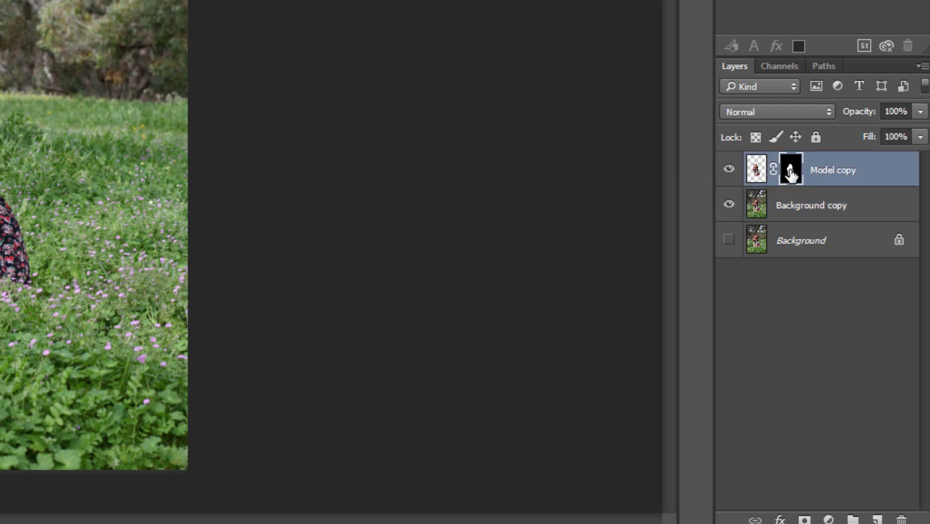
{"action": "right_click", "coordinate": [791, 169]}
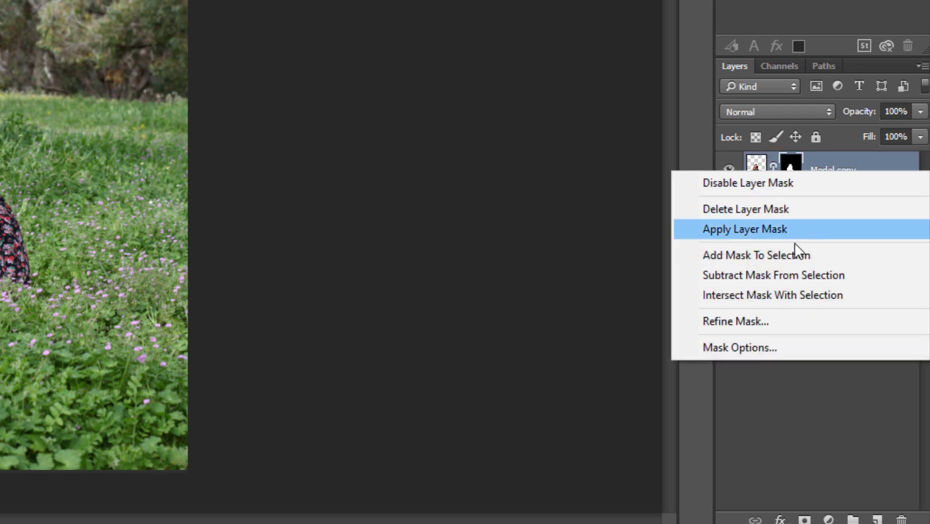
{"action": "left_click", "coordinate": [745, 229]}
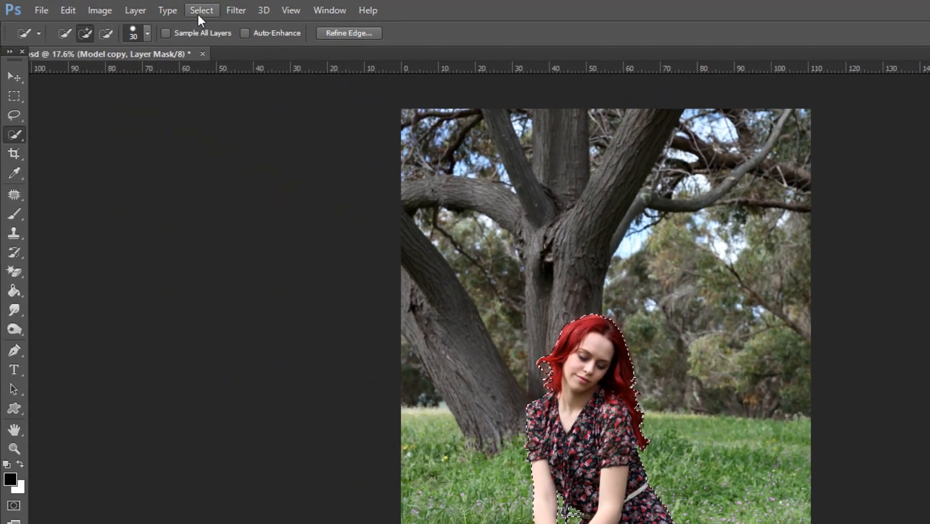
Expand the woman's selection by 25 pixels with Select > Modify > Expand.
{"action": "left_click", "coordinate": [201, 10]}
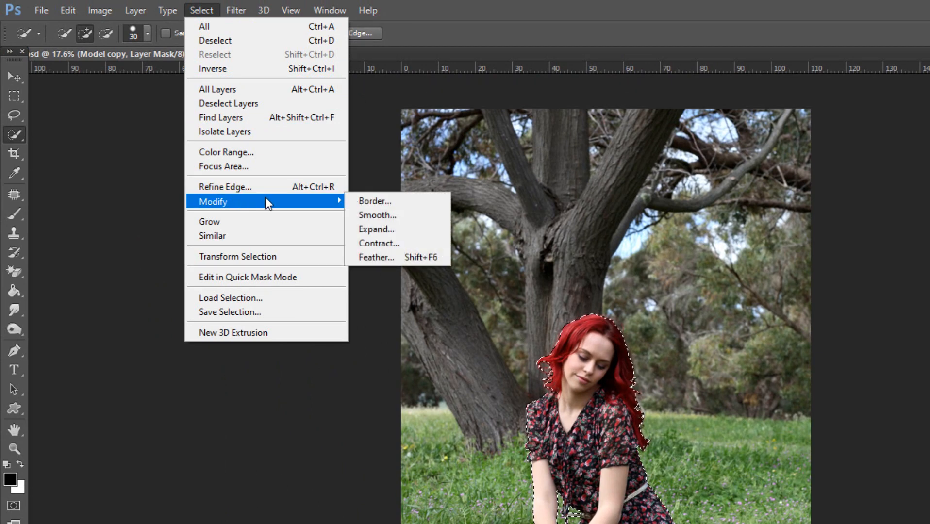
{"action": "left_click", "coordinate": [377, 229]}
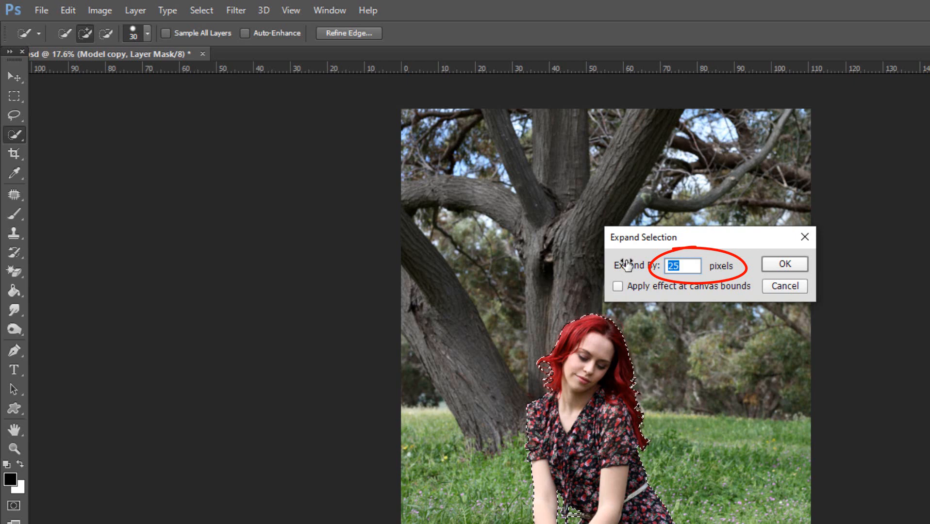
{"action": "left_click", "coordinate": [784, 264]}
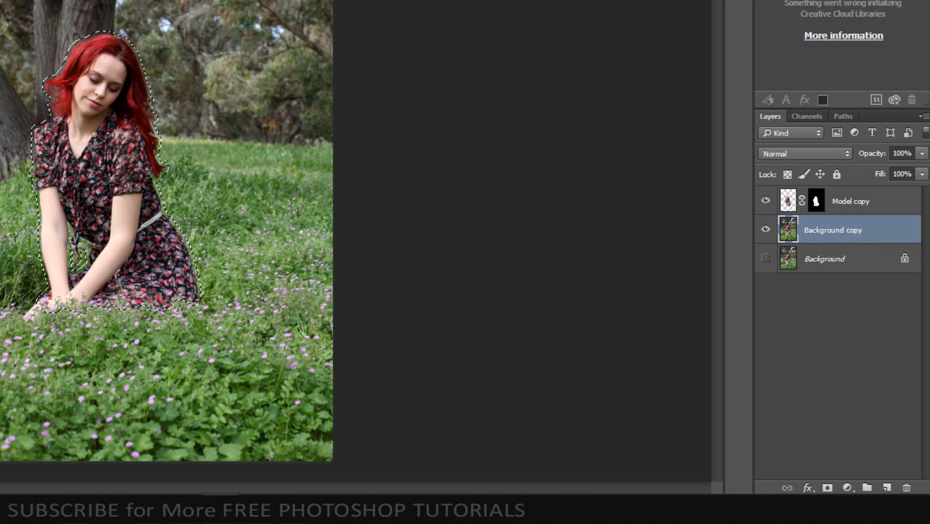
Fill the woman's area with surrounding scenery, show Model copy, and deselect.
{"action": "right_click", "coordinate": [91, 133]}
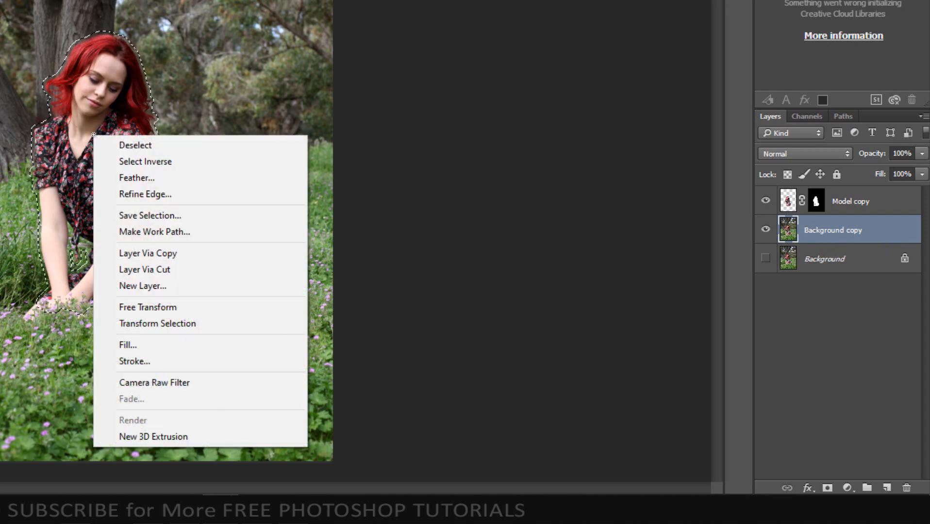
{"action": "left_click", "coordinate": [128, 344]}
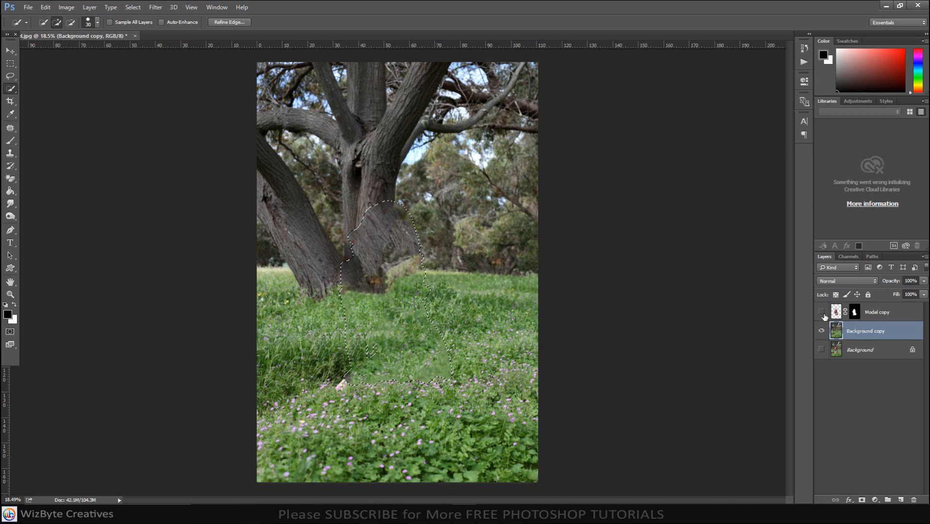
{"action": "left_click", "coordinate": [823, 313]}
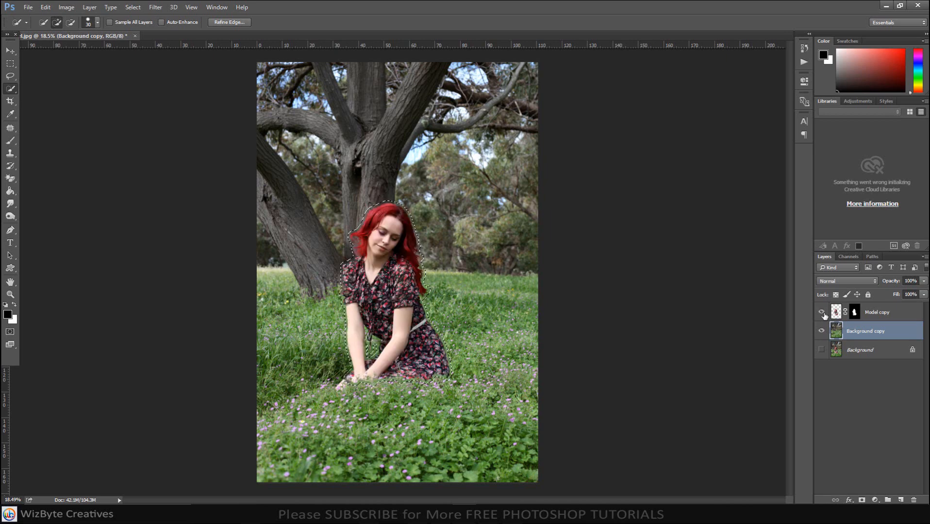
{"action": "left_click", "coordinate": [222, 12]}
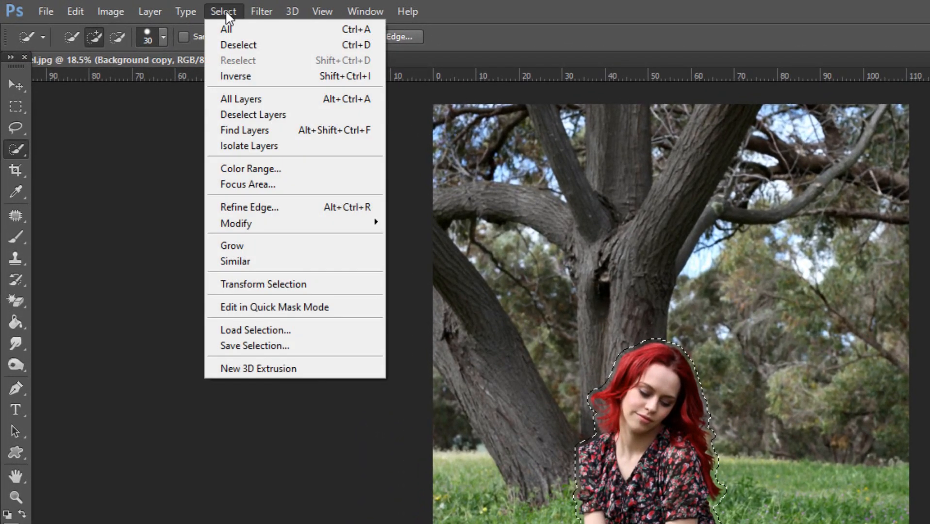
{"action": "left_click", "coordinate": [238, 45]}
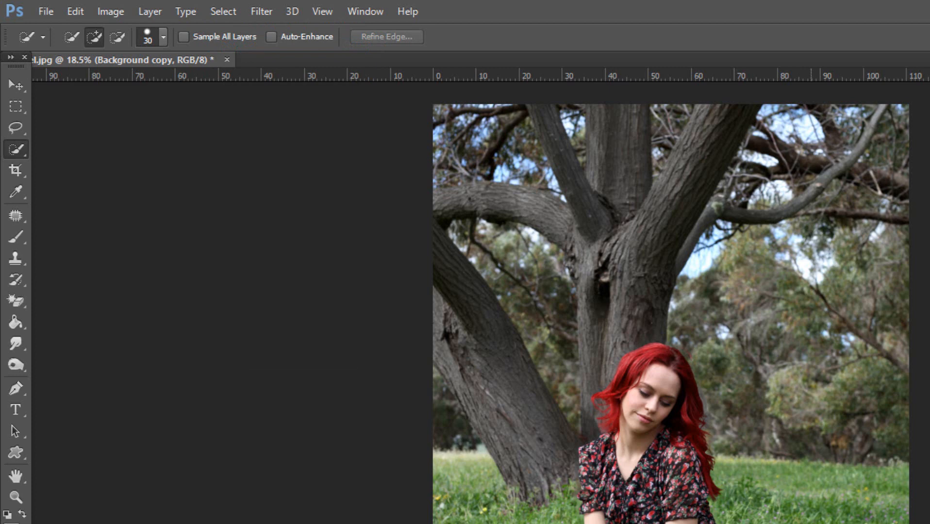
{"action": "key", "text": "ctrl+d"}
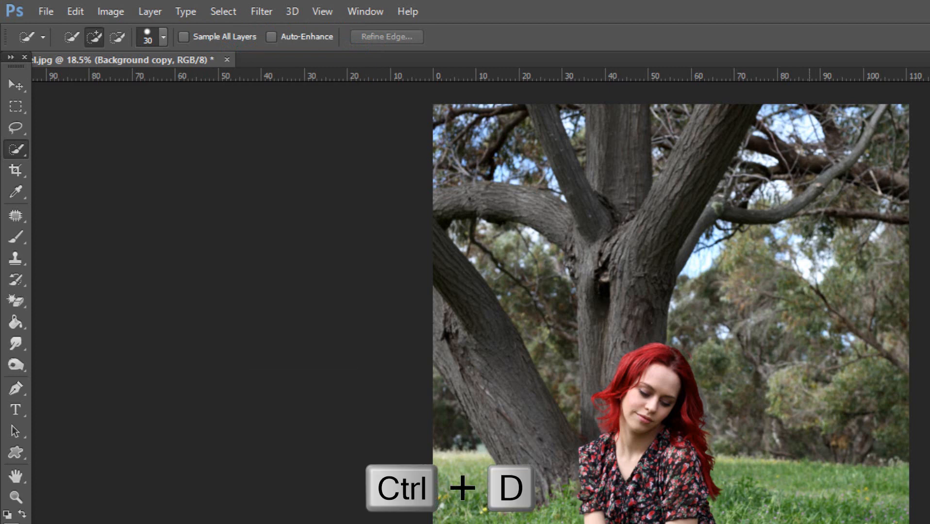
Apply a 200 px Tilt-Shift blur to the Background copy layer.
{"action": "left_click", "coordinate": [262, 11]}
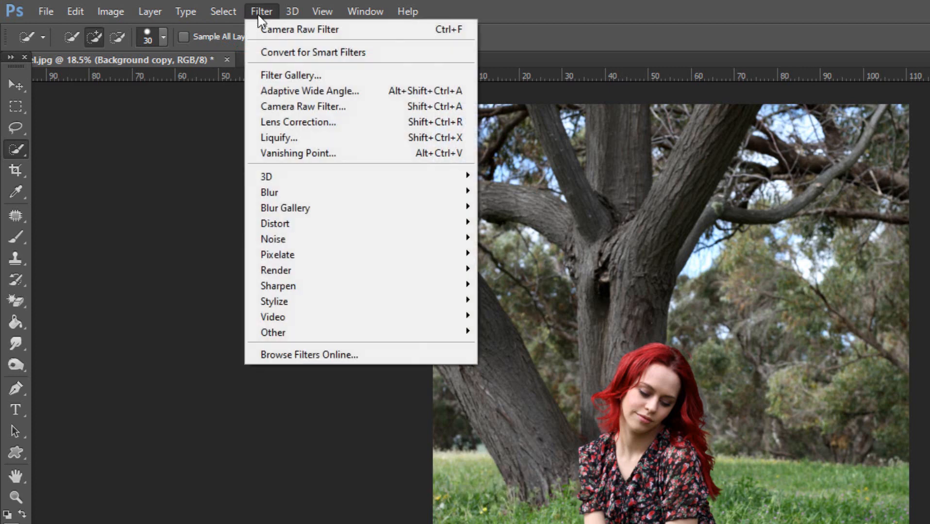
{"action": "mouse_move", "coordinate": [285, 209]}
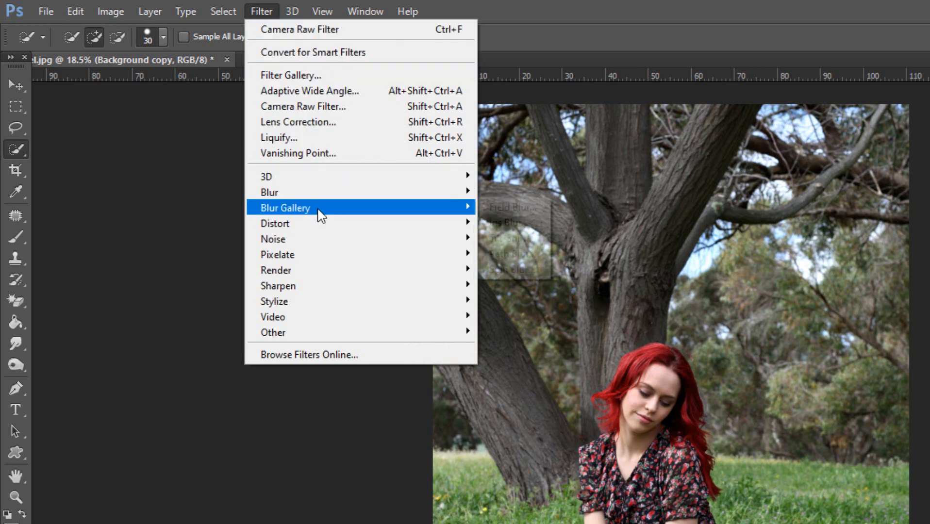
{"action": "mouse_move", "coordinate": [507, 223]}
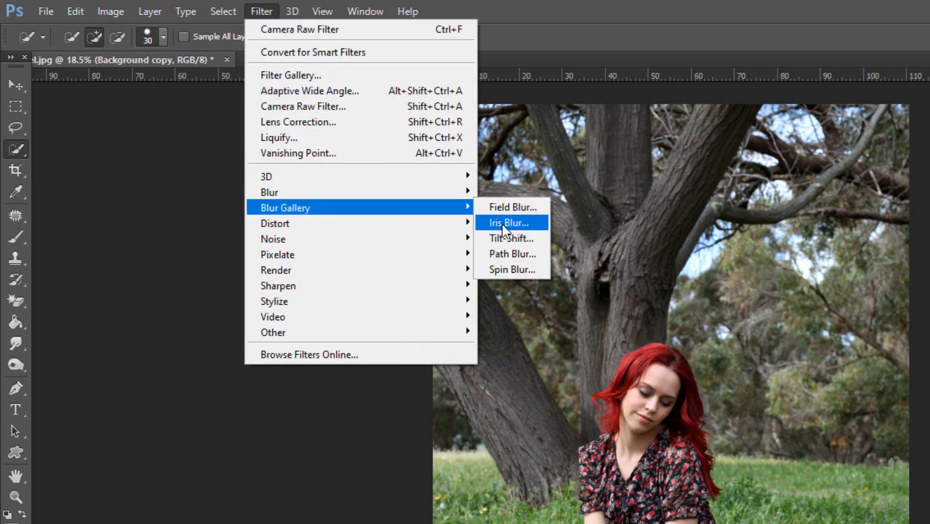
{"action": "left_click", "coordinate": [512, 223]}
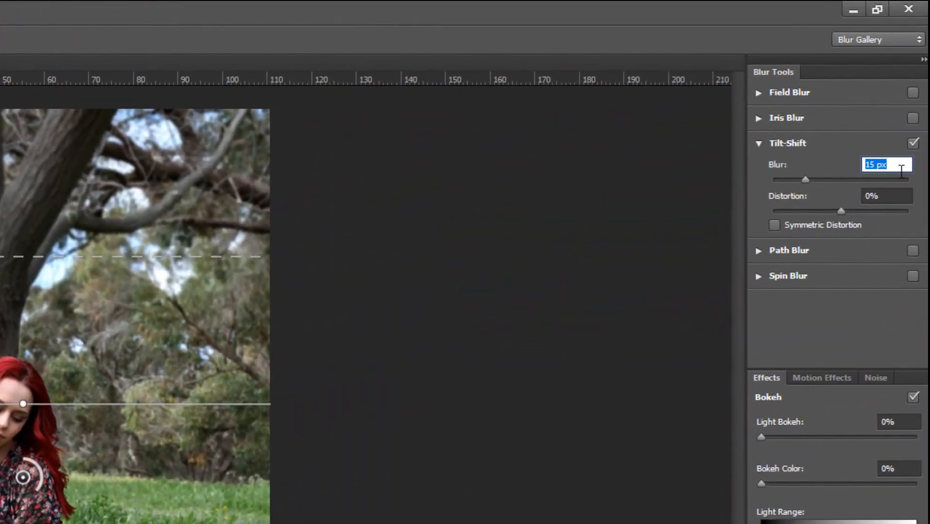
{"action": "type", "text": "200"}
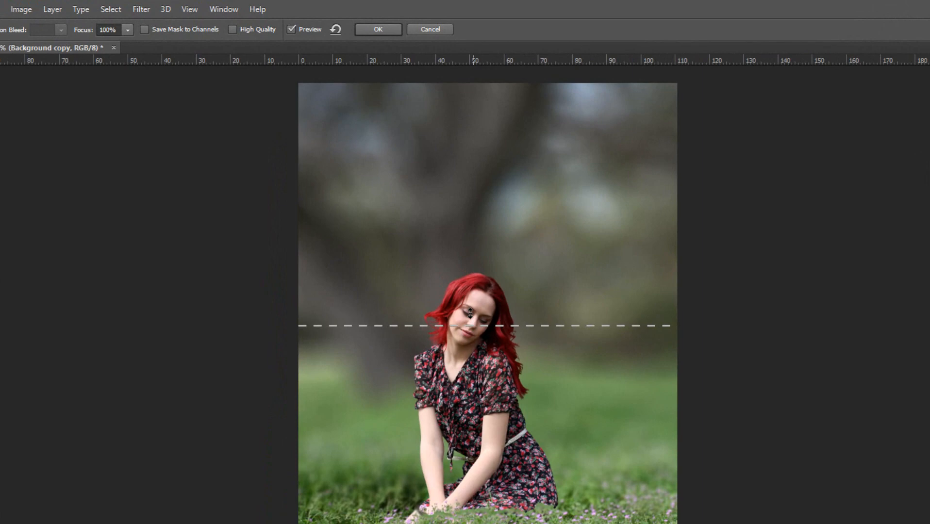
{"action": "left_click", "coordinate": [378, 29]}
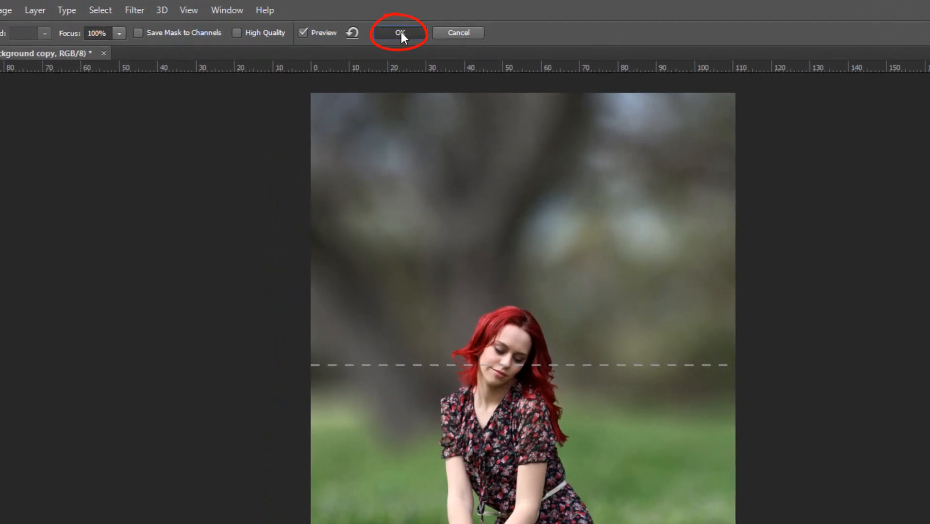
{"action": "left_click", "coordinate": [399, 32]}
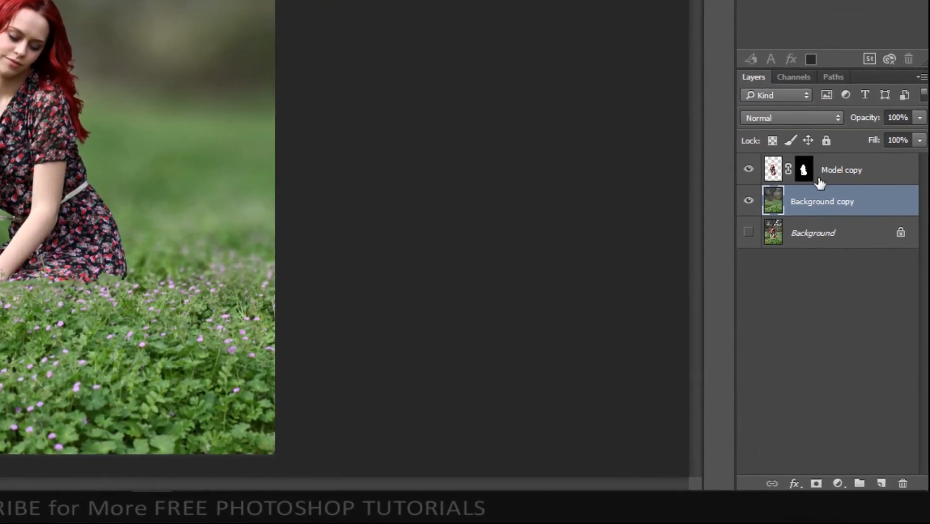
Select the Model copy layer and create a new empty layer above it.
{"action": "left_click", "coordinate": [841, 170]}
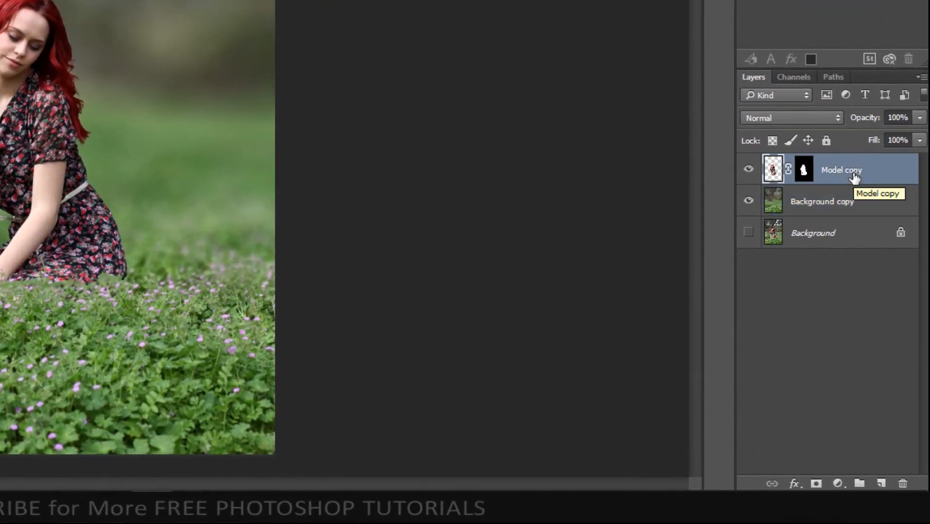
{"action": "left_click", "coordinate": [882, 483]}
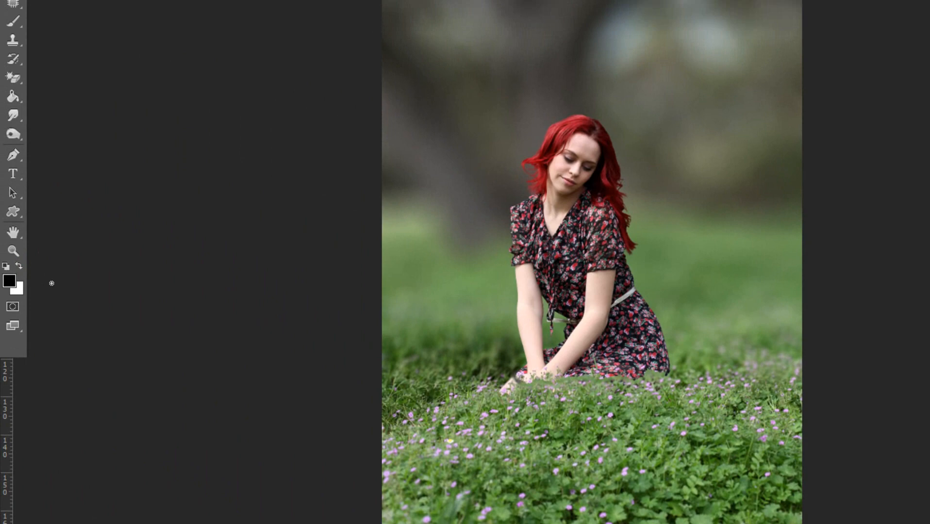
Fill the new layer with black foreground colour, Normal mode, 100% opacity.
{"action": "left_click", "coordinate": [66, 10]}
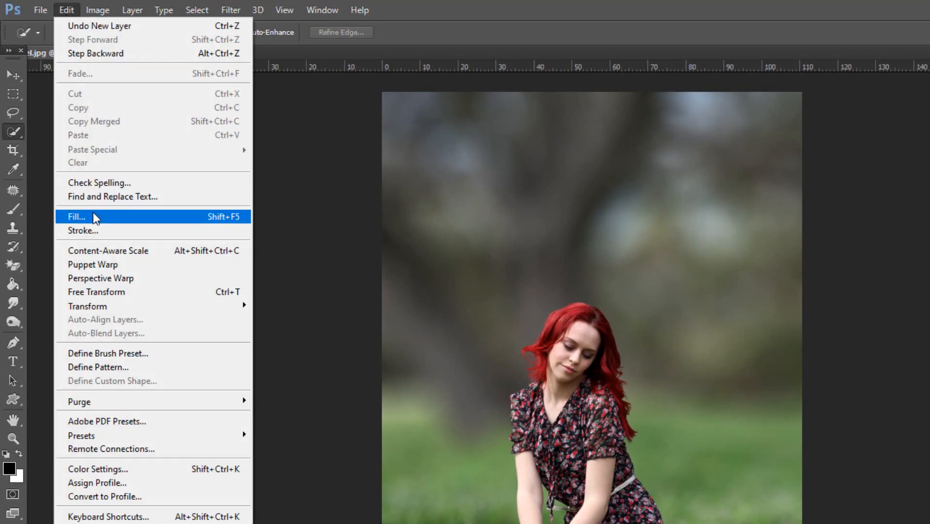
{"action": "left_click", "coordinate": [75, 217]}
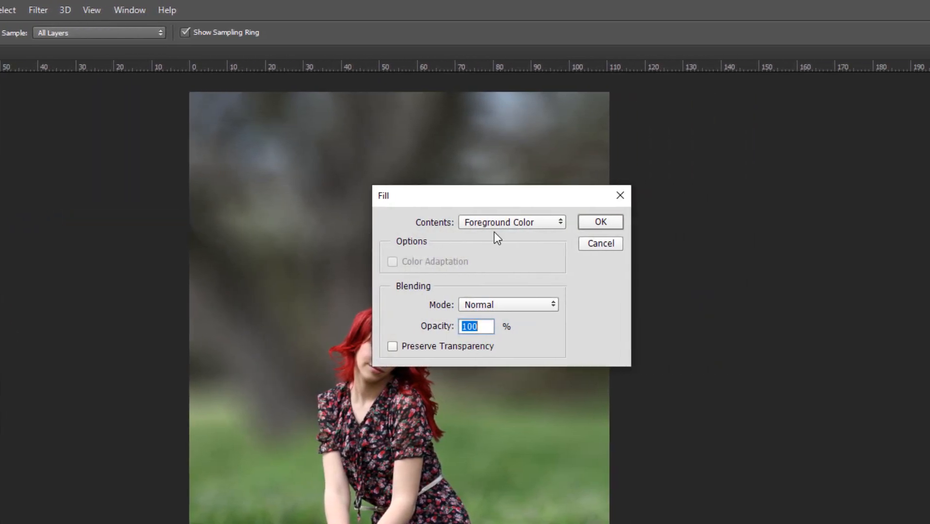
{"action": "left_click", "coordinate": [511, 221]}
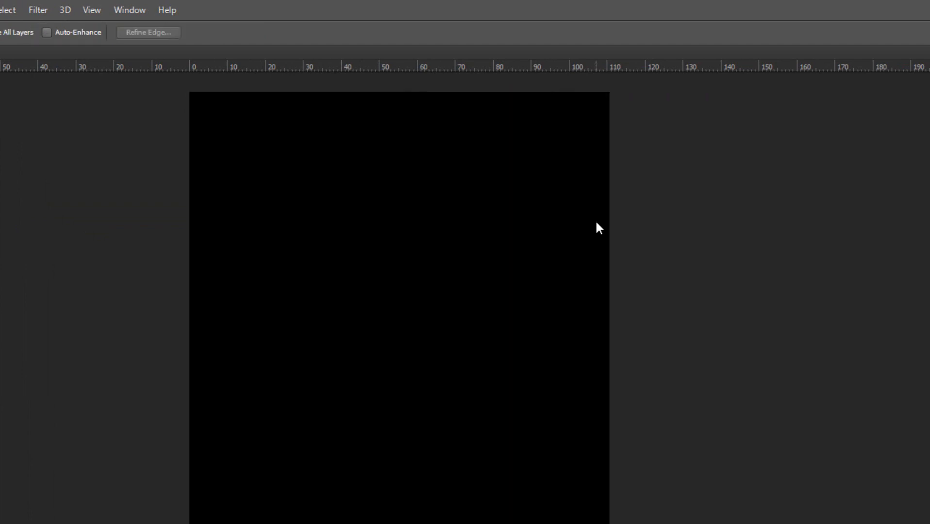
Render a 200% brightness, 35mm Prime lens flare on the black layer.
{"action": "left_click", "coordinate": [232, 9]}
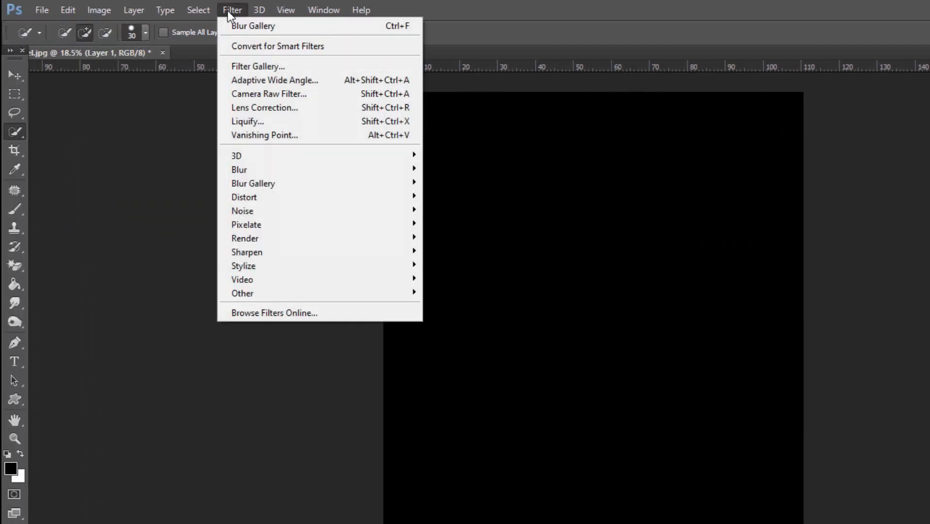
{"action": "mouse_move", "coordinate": [270, 236]}
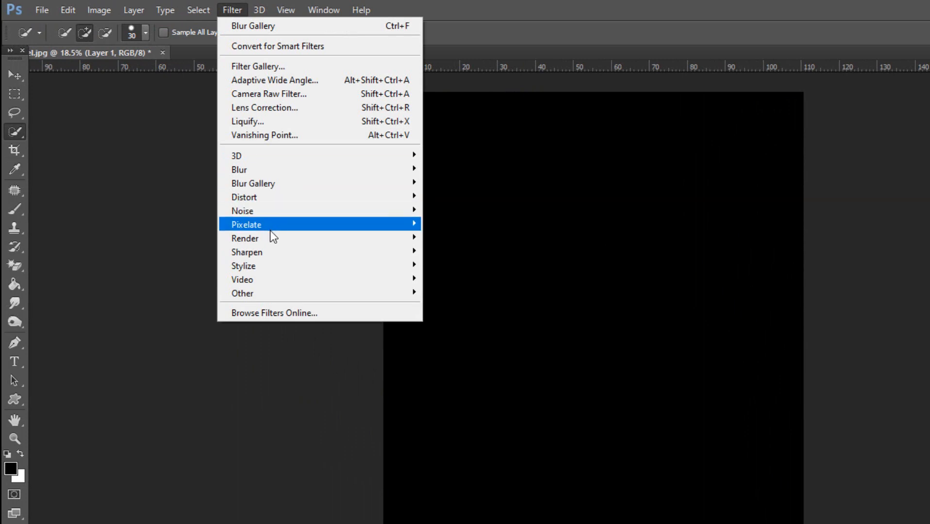
{"action": "mouse_move", "coordinate": [244, 238]}
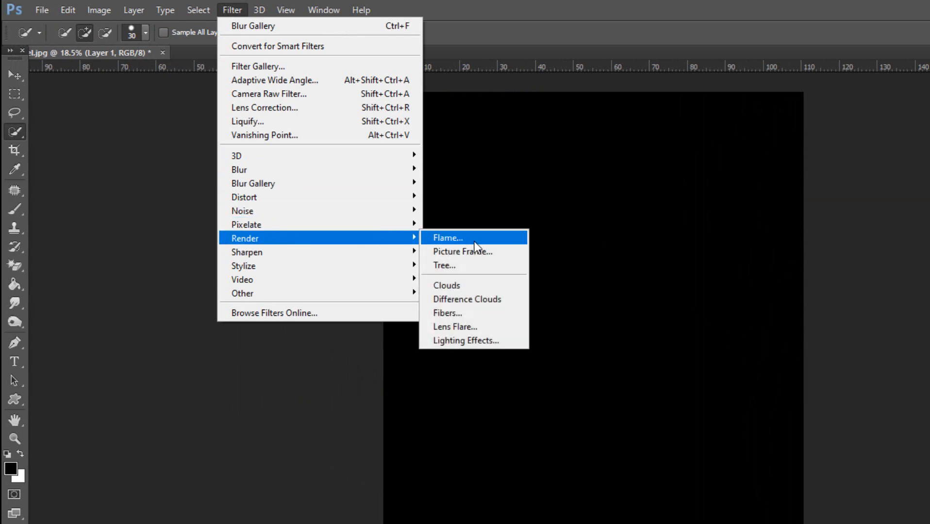
{"action": "mouse_move", "coordinate": [475, 327]}
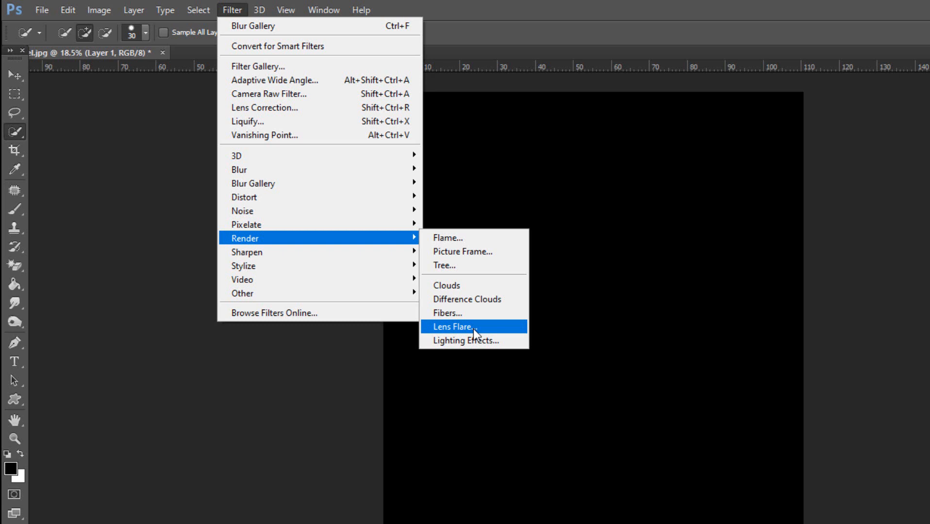
{"action": "left_click", "coordinate": [454, 327]}
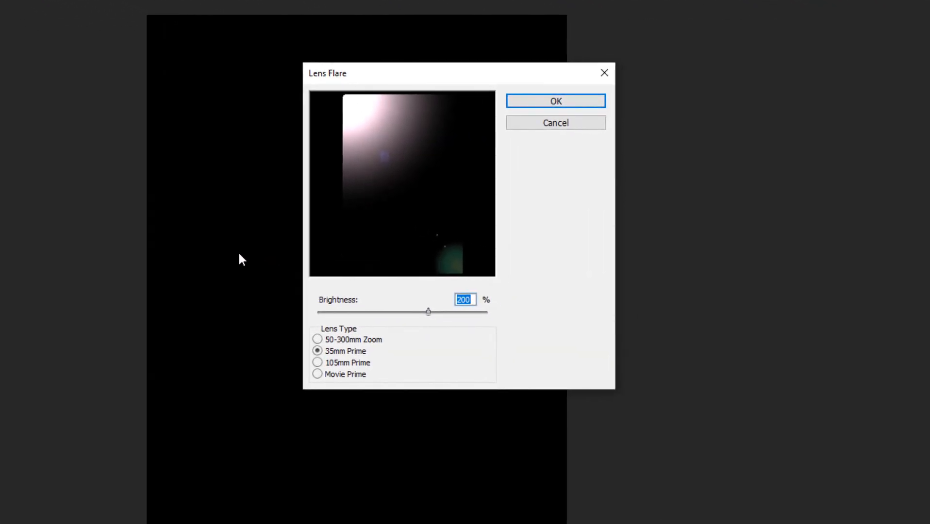
{"action": "left_click", "coordinate": [466, 299]}
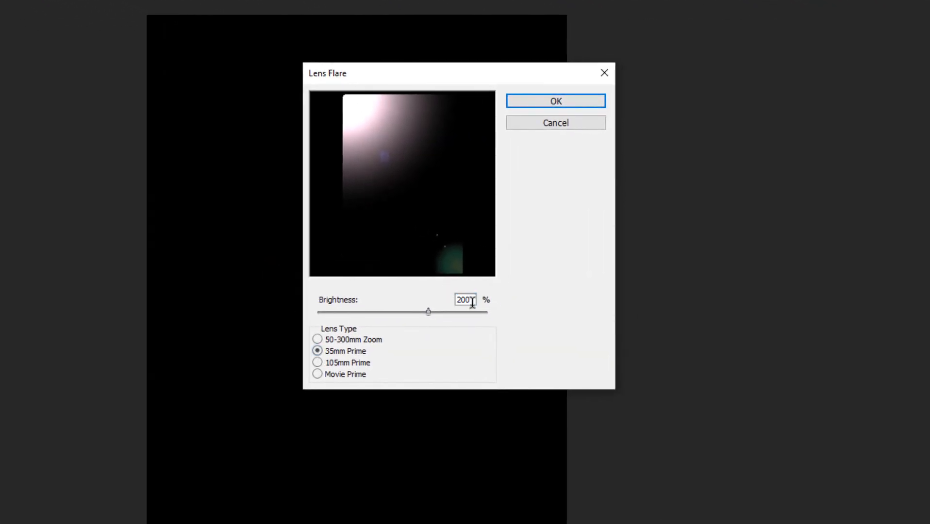
{"action": "triple_click", "coordinate": [465, 300]}
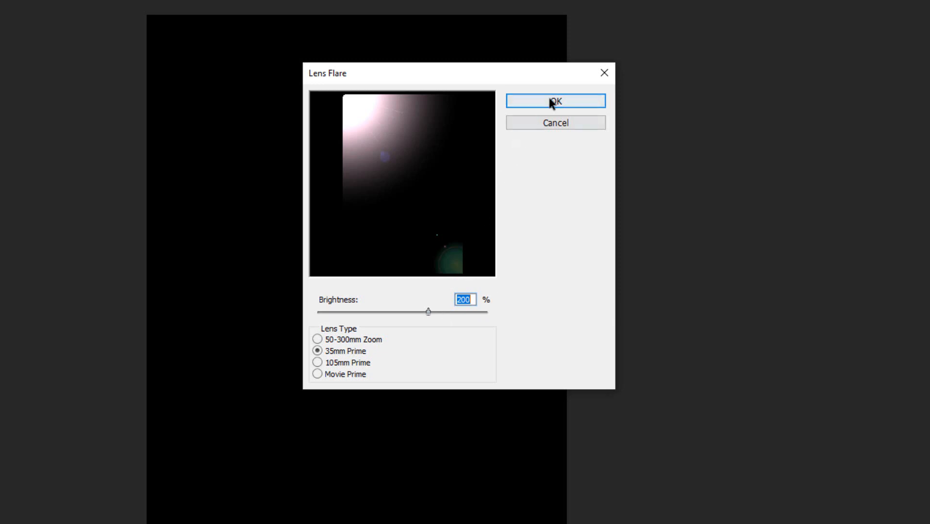
{"action": "left_click", "coordinate": [554, 101]}
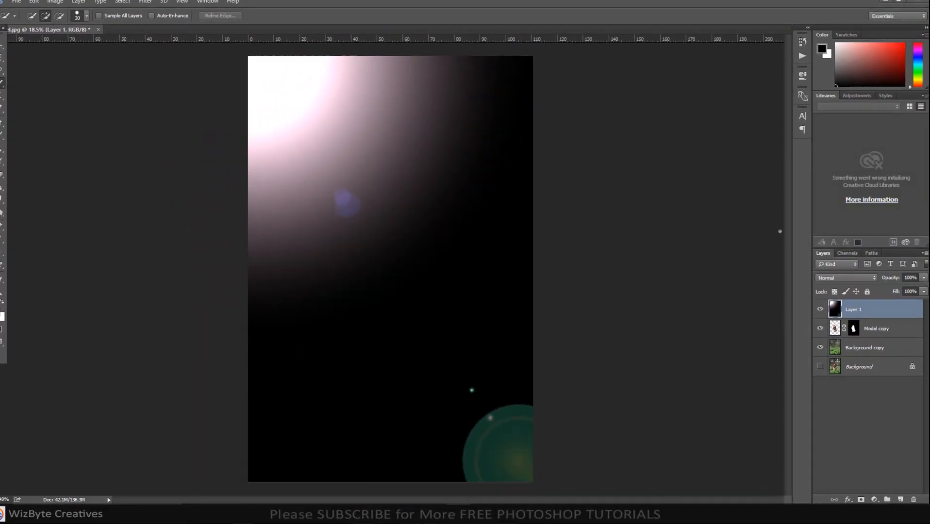
Set the flare layer to Screen blend mode with 50% fill.
{"action": "left_click", "coordinate": [845, 278]}
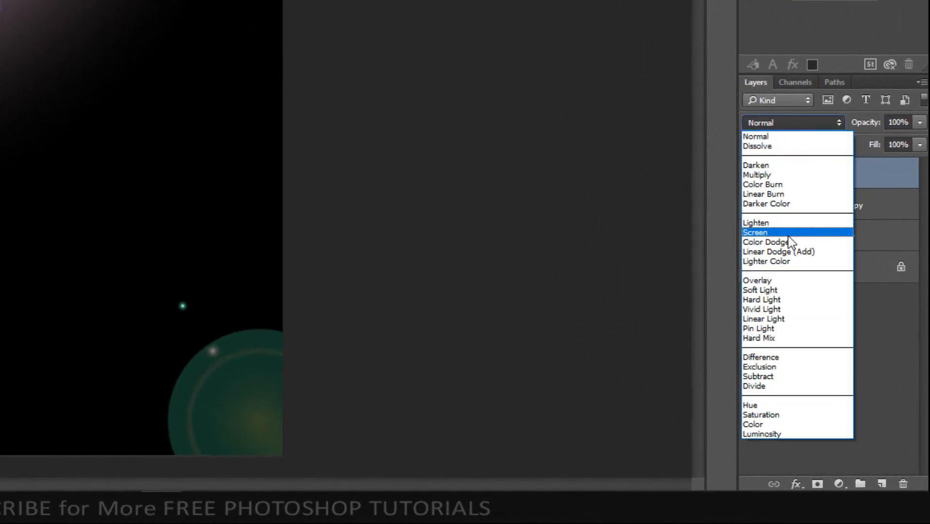
{"action": "left_click", "coordinate": [755, 232]}
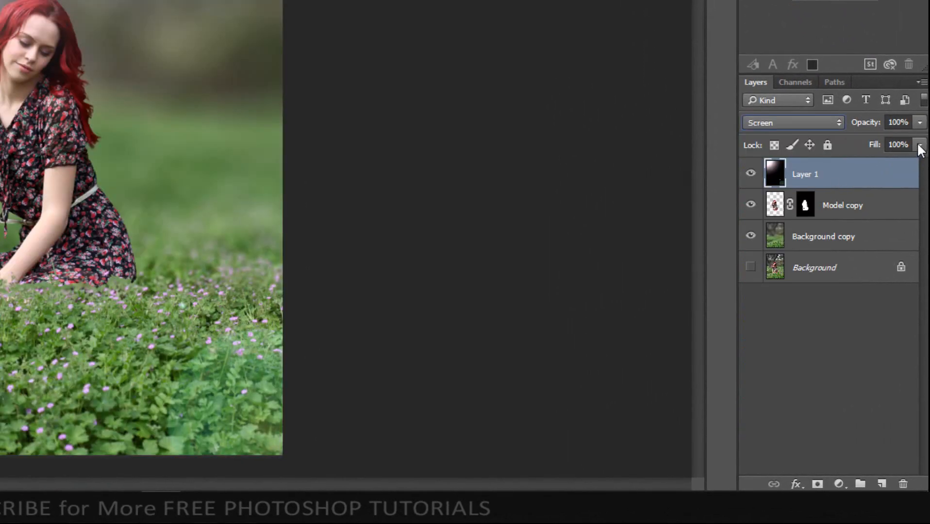
{"action": "triple_click", "coordinate": [898, 144]}
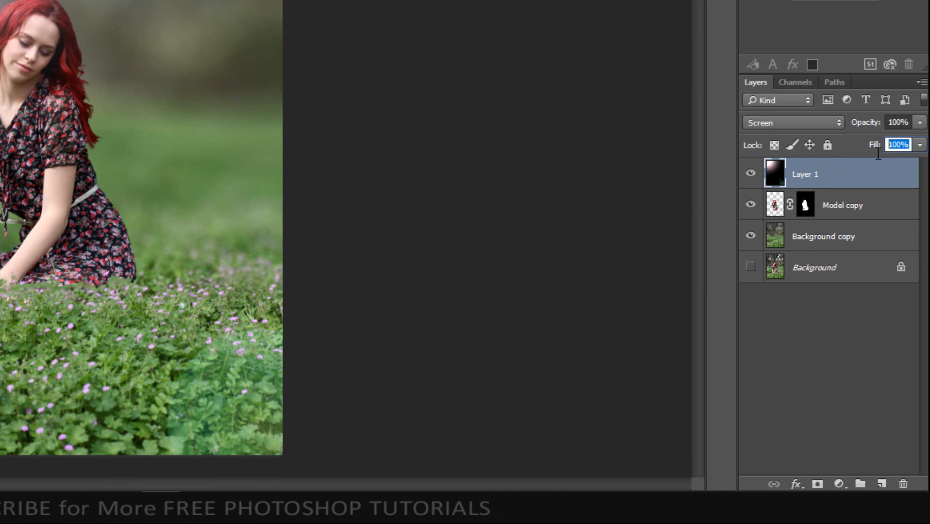
{"action": "type", "text": "50"}
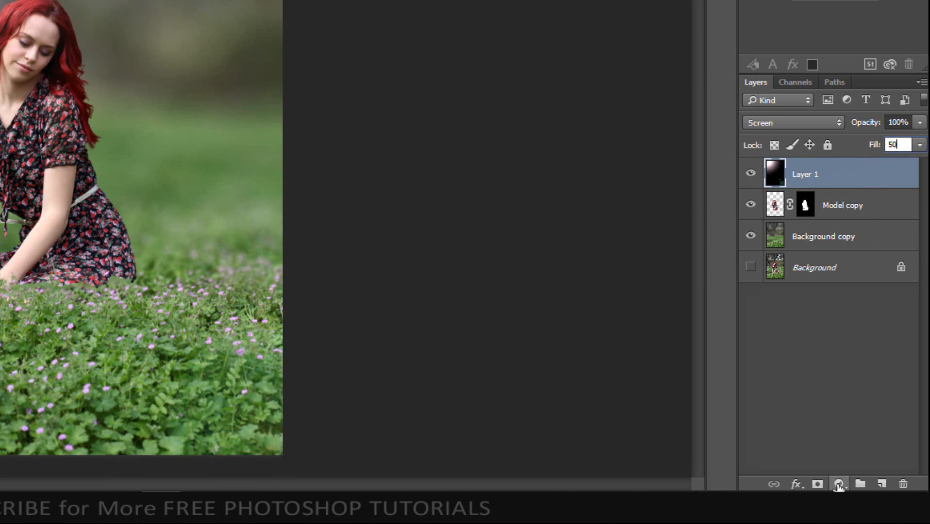
Add a Color Balance layer tinting midtones, highlights and shadows, blended in Soft Light.
{"action": "left_click", "coordinate": [838, 485]}
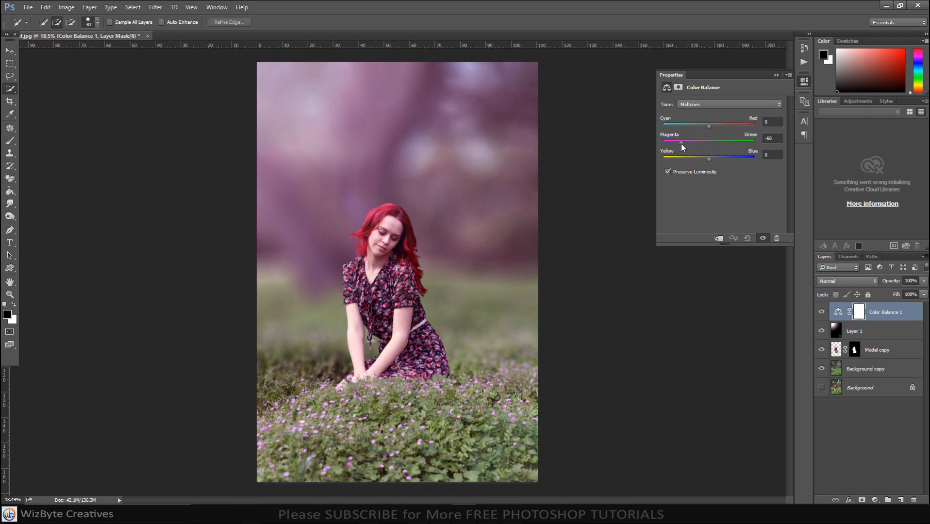
{"action": "left_click", "coordinate": [730, 105]}
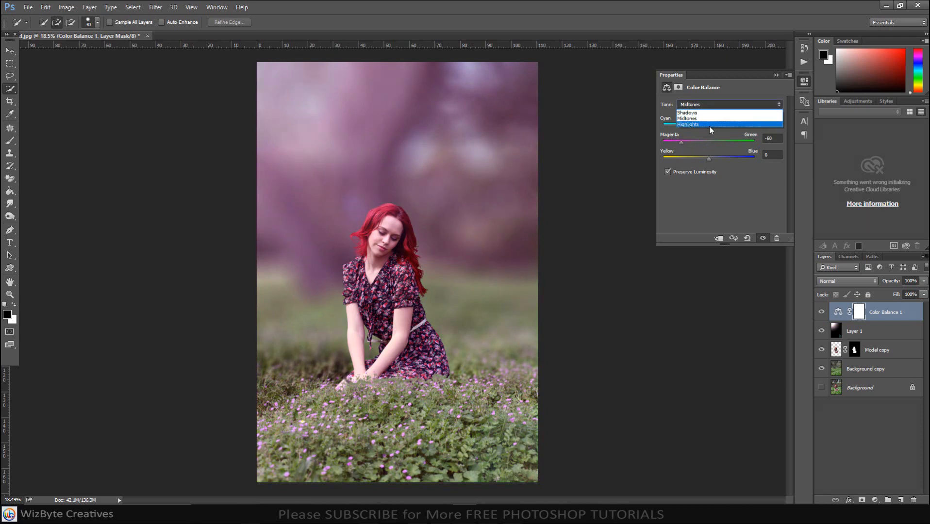
{"action": "left_click", "coordinate": [689, 124]}
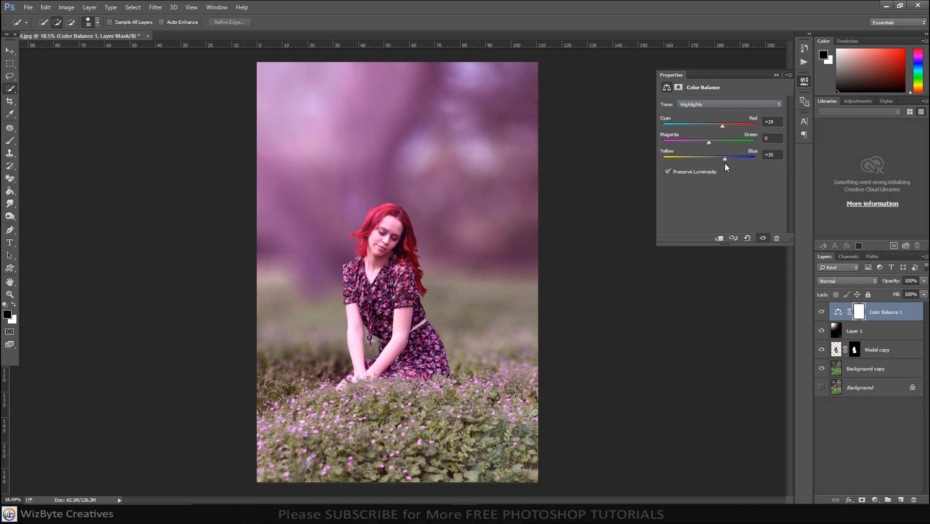
{"action": "left_click", "coordinate": [729, 104]}
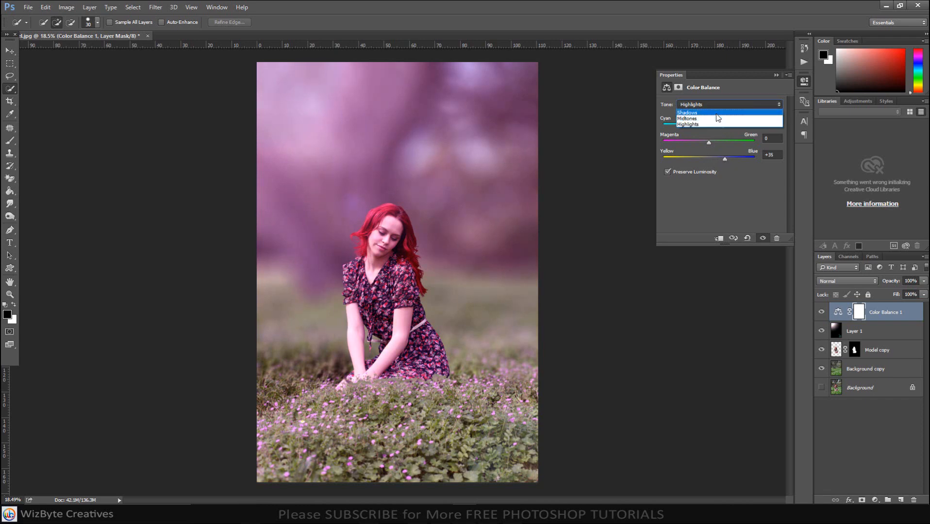
{"action": "left_click", "coordinate": [687, 112]}
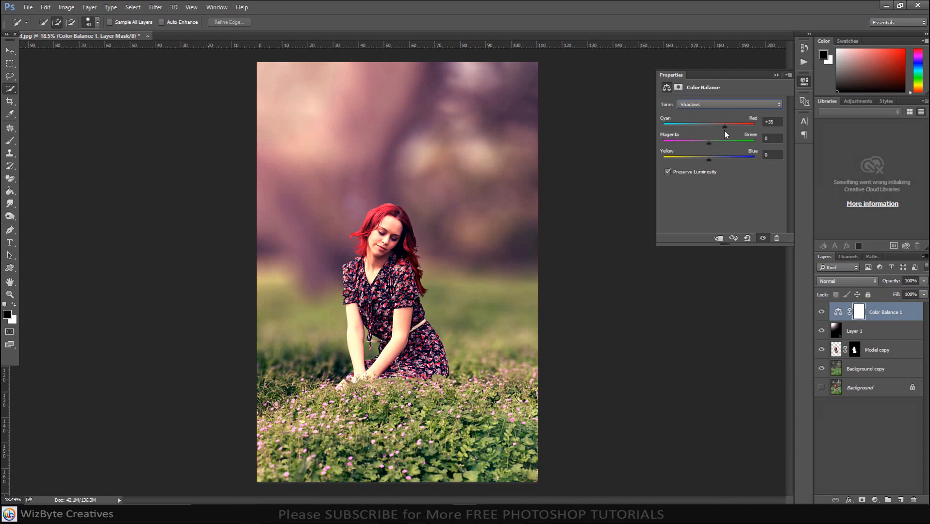
{"action": "left_click", "coordinate": [776, 75]}
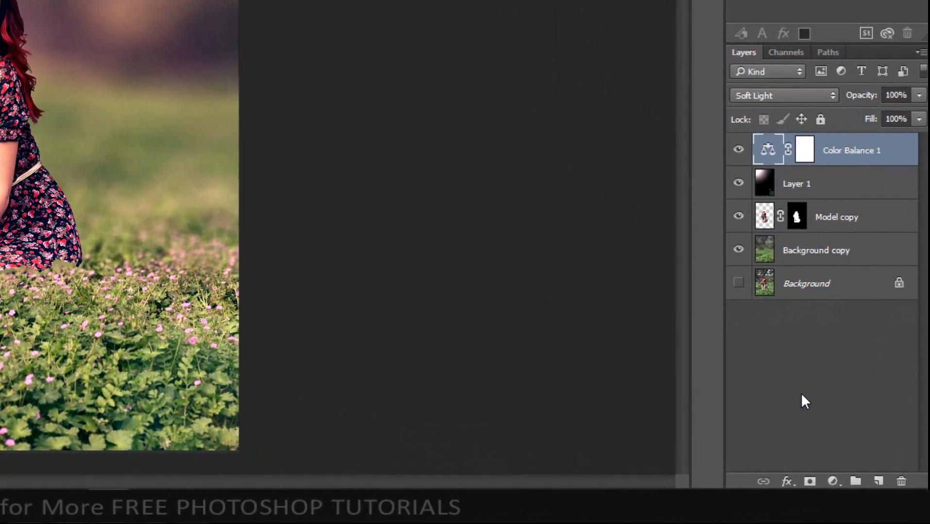
Add a Levels adjustment with output white level set to 5.
{"action": "left_click", "coordinate": [834, 481]}
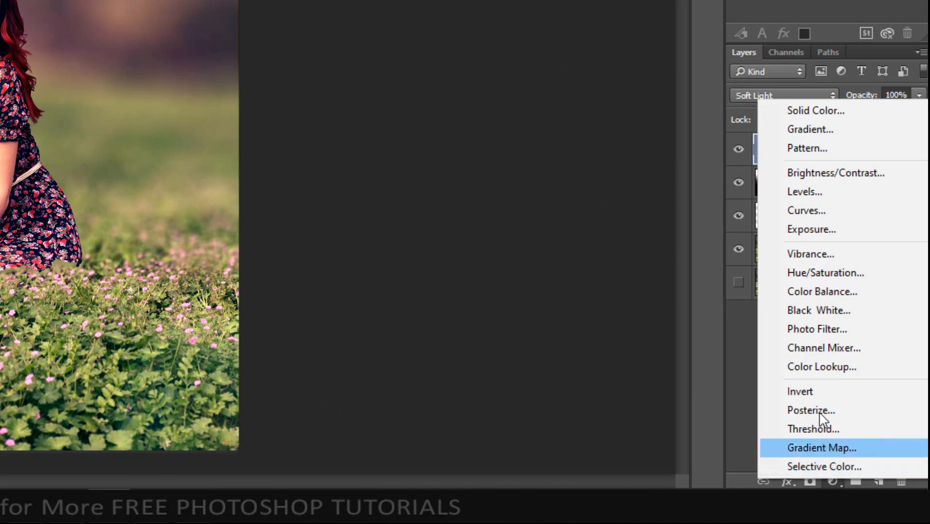
{"action": "left_click", "coordinate": [804, 192]}
{"action": "type", "text": "4"}
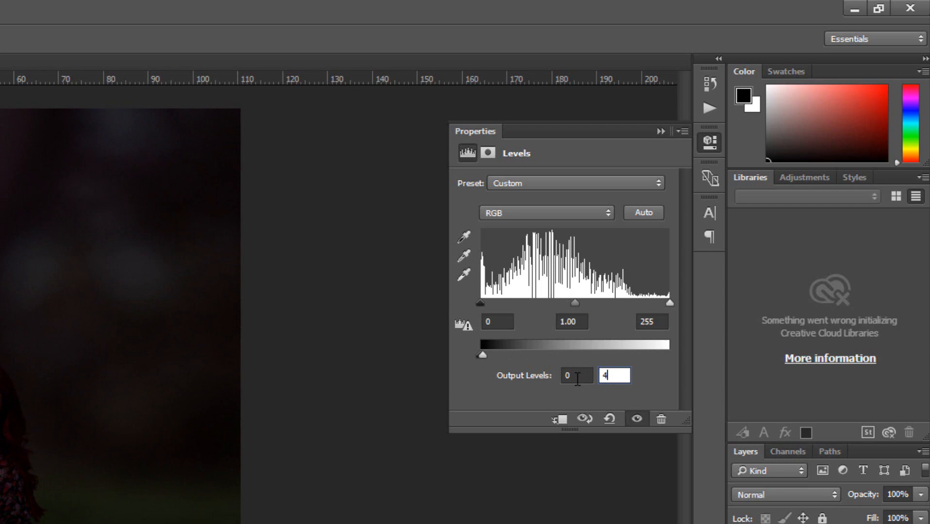
{"action": "type", "text": "5"}
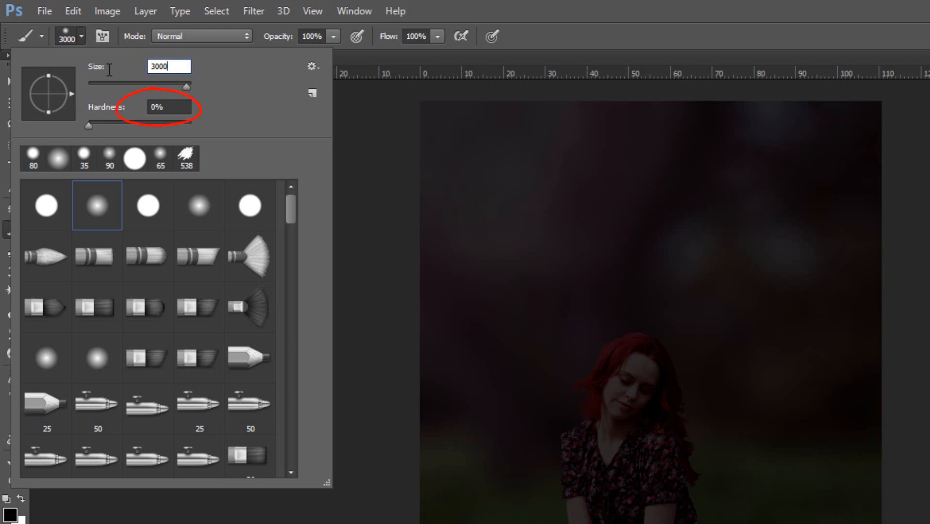
{"action": "mouse_move", "coordinate": [513, 257]}
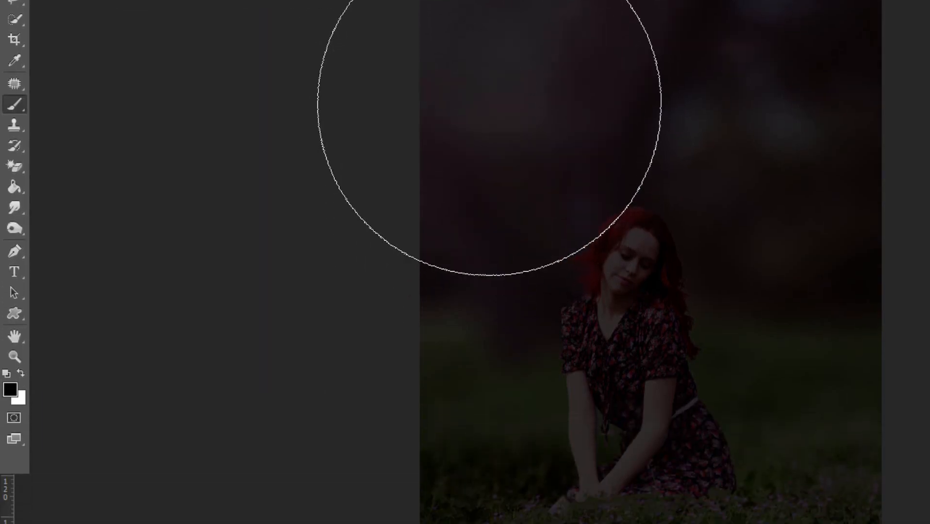
Paint the Levels mask centre with a soft black brush to form a vignette.
{"action": "scroll", "scroll_direction": "down", "scroll_amount": 3}
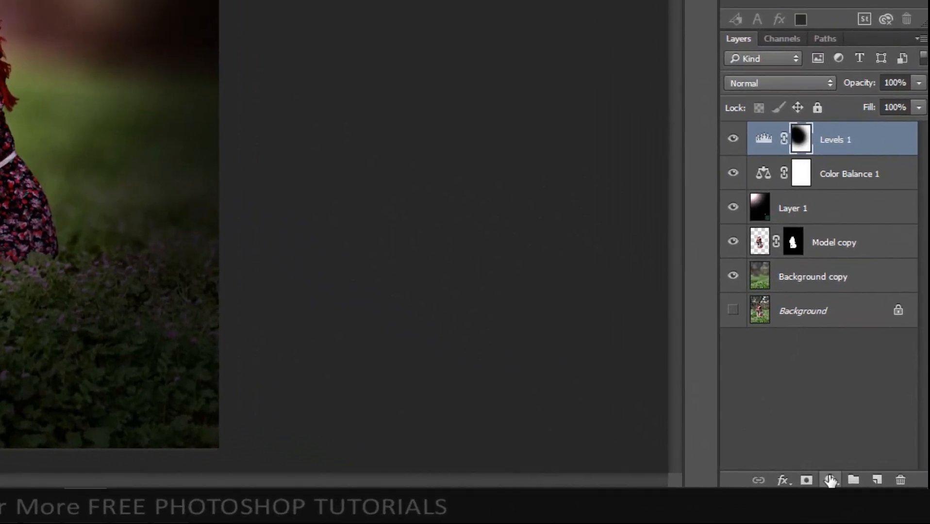
Add a Gradient Map adjustment using the violet-to-orange gradient preset.
{"action": "left_click", "coordinate": [829, 481]}
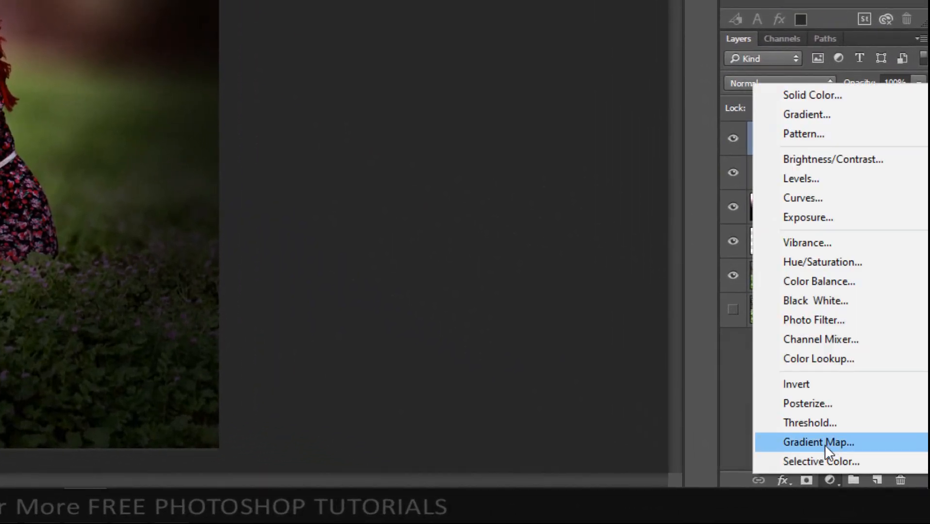
{"action": "left_click", "coordinate": [819, 442]}
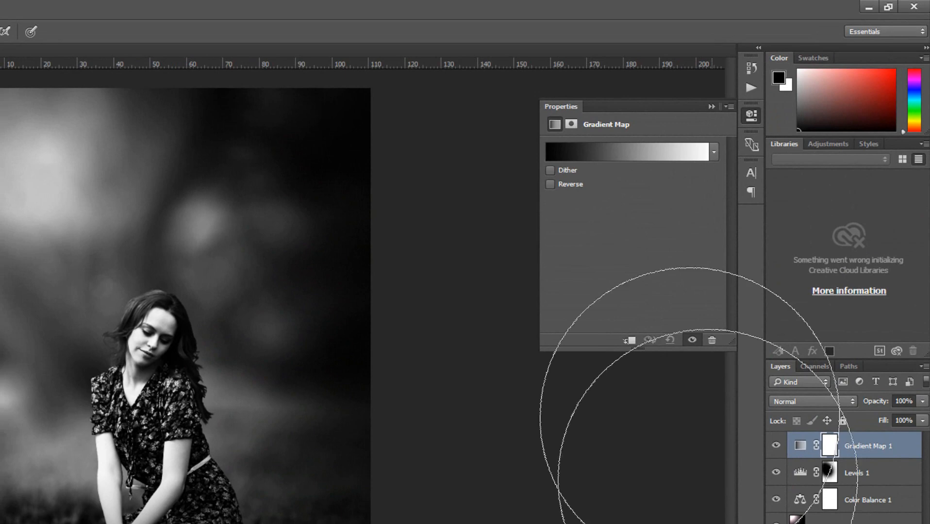
{"action": "left_click", "coordinate": [631, 152]}
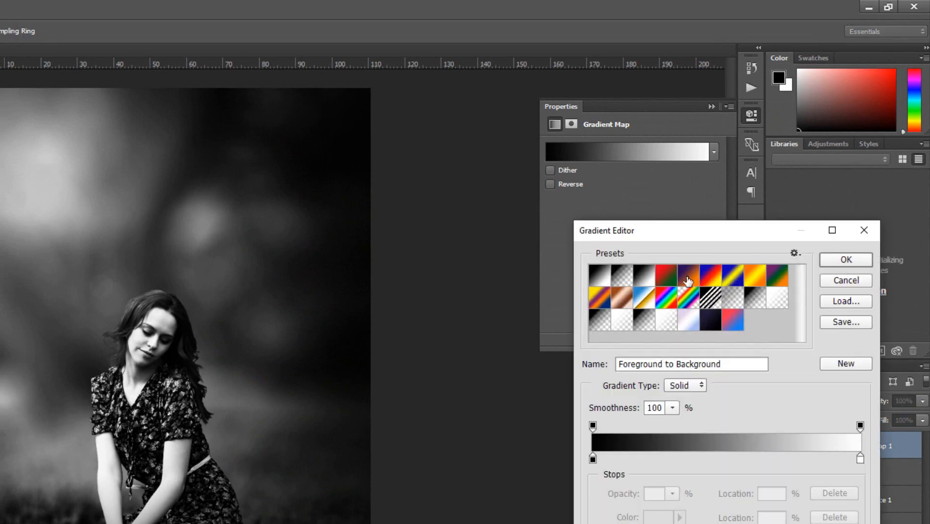
{"action": "left_click", "coordinate": [743, 274]}
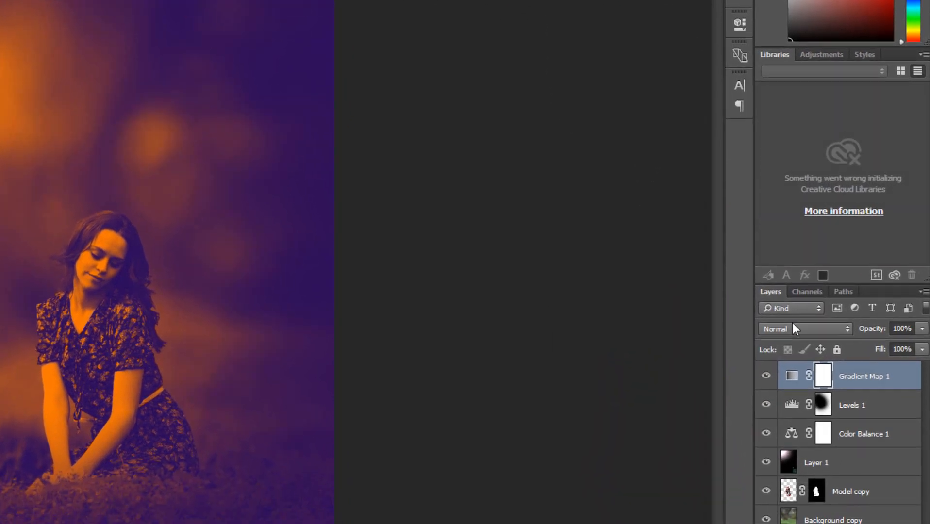
Set Gradient Map 1's blend mode to Soft Light.
{"action": "left_click", "coordinate": [804, 329]}
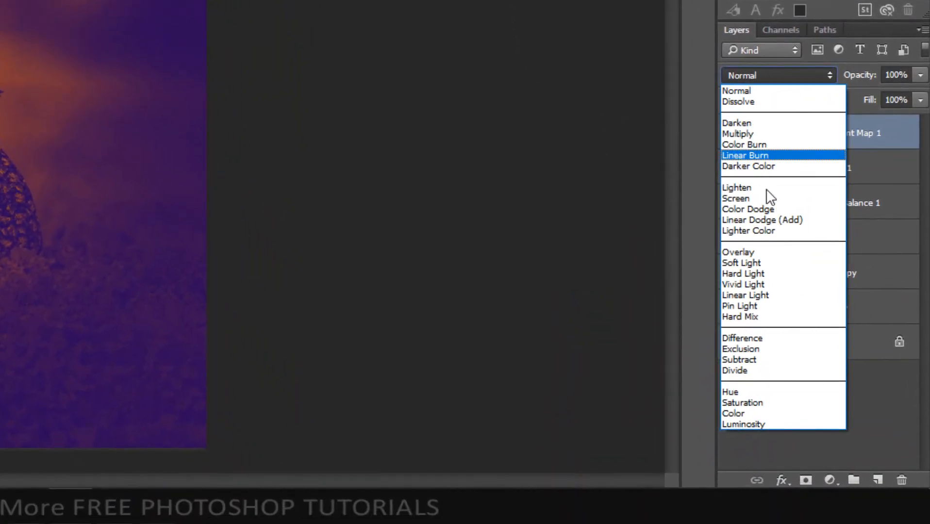
{"action": "left_click", "coordinate": [741, 262]}
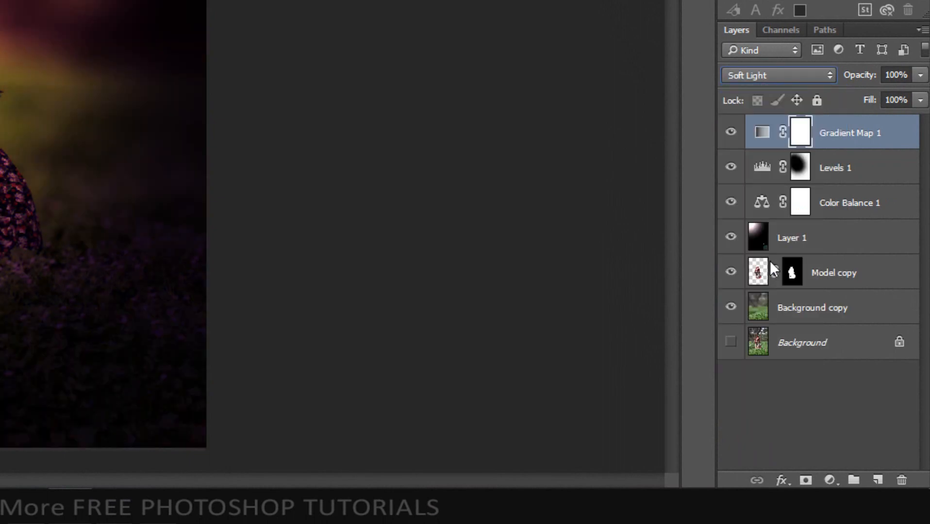
{"action": "mouse_move", "coordinate": [774, 267]}
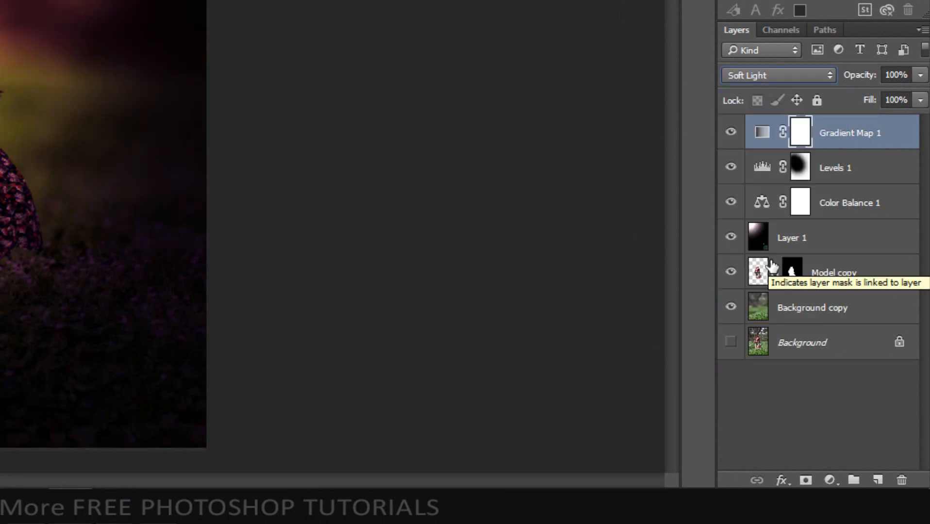